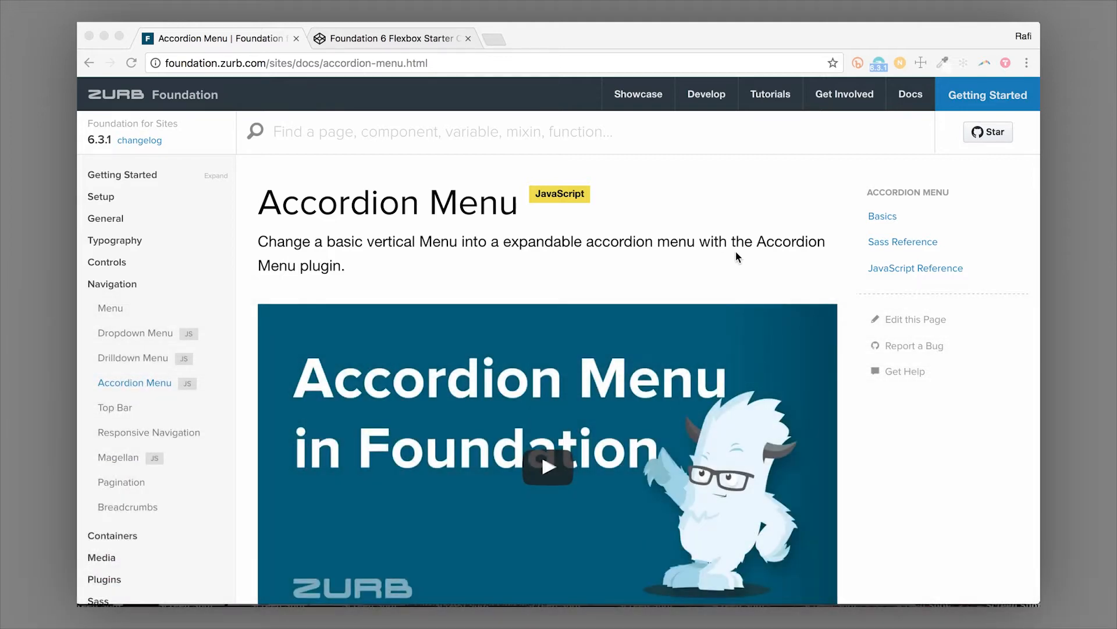
mouse_move(300, 234)
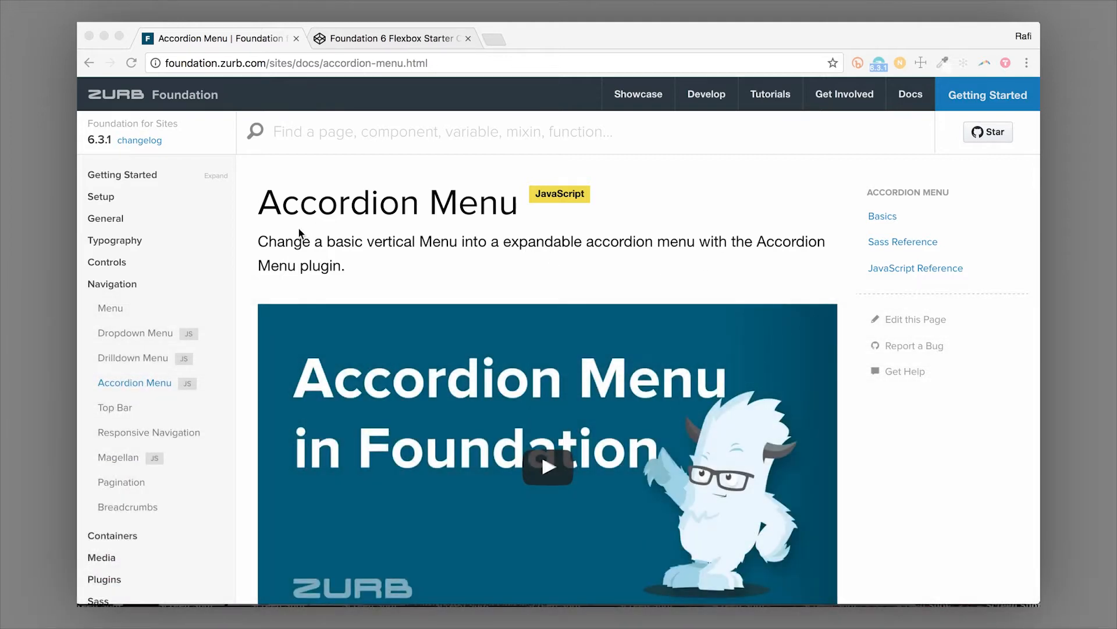
mouse_move(256, 287)
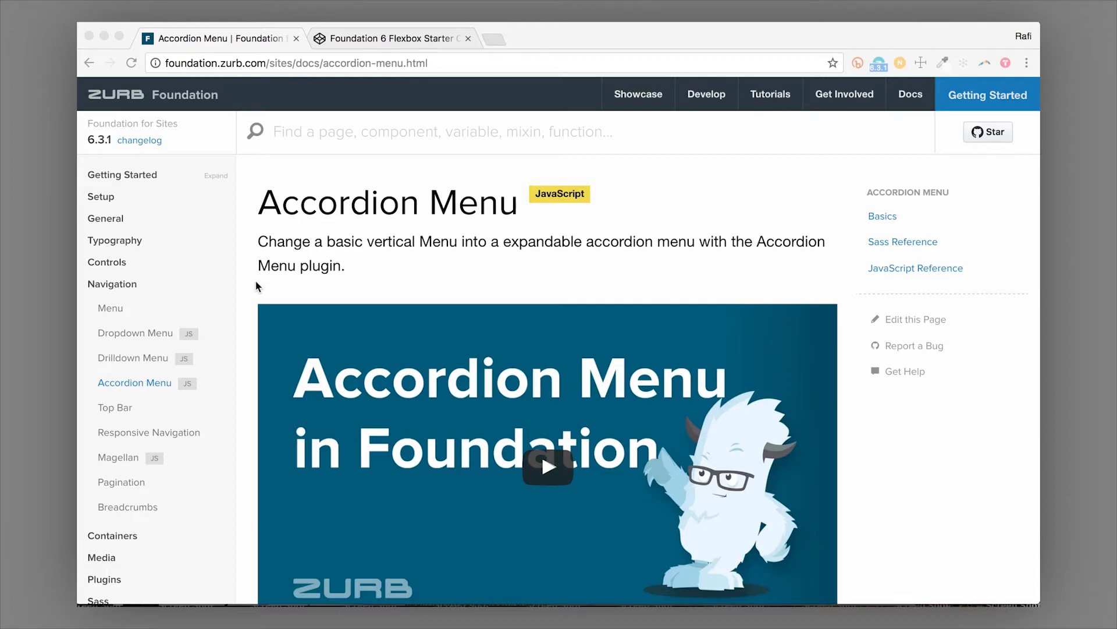
Try the demo accordion's Item 1 and Item 1A, then switch to the Foundation starter pen
scroll("down", 3)
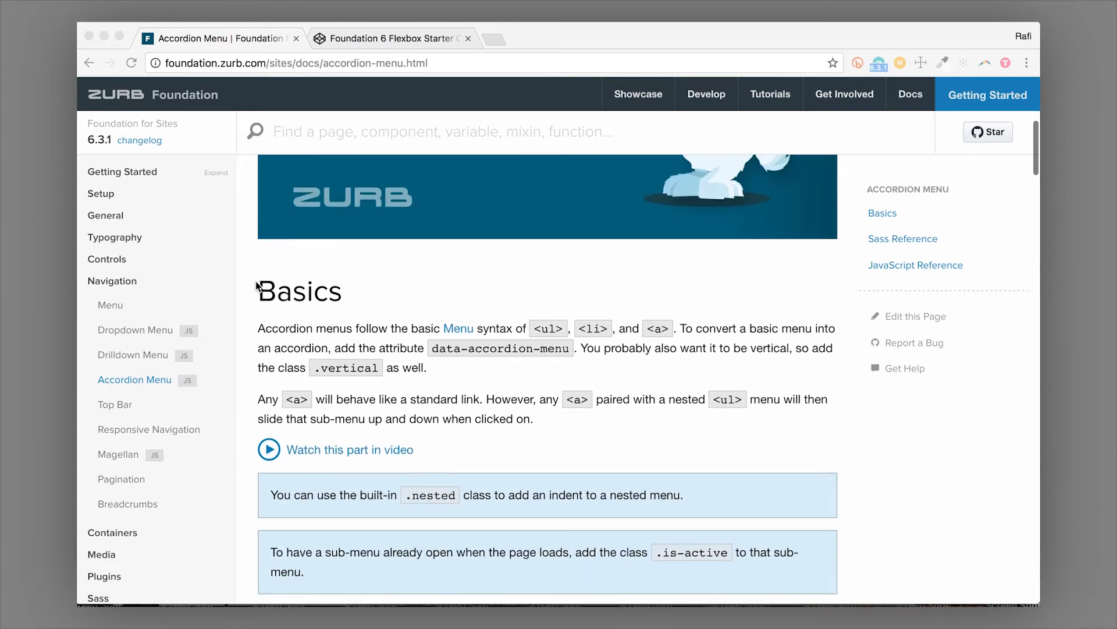
scroll("down", 3)
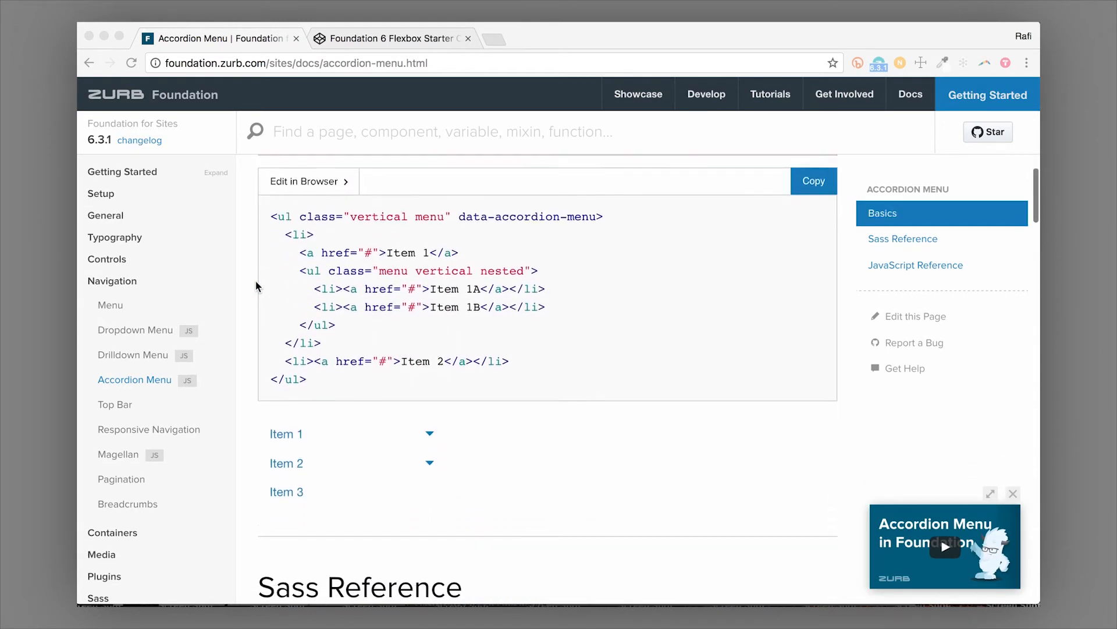
scroll("down", 3)
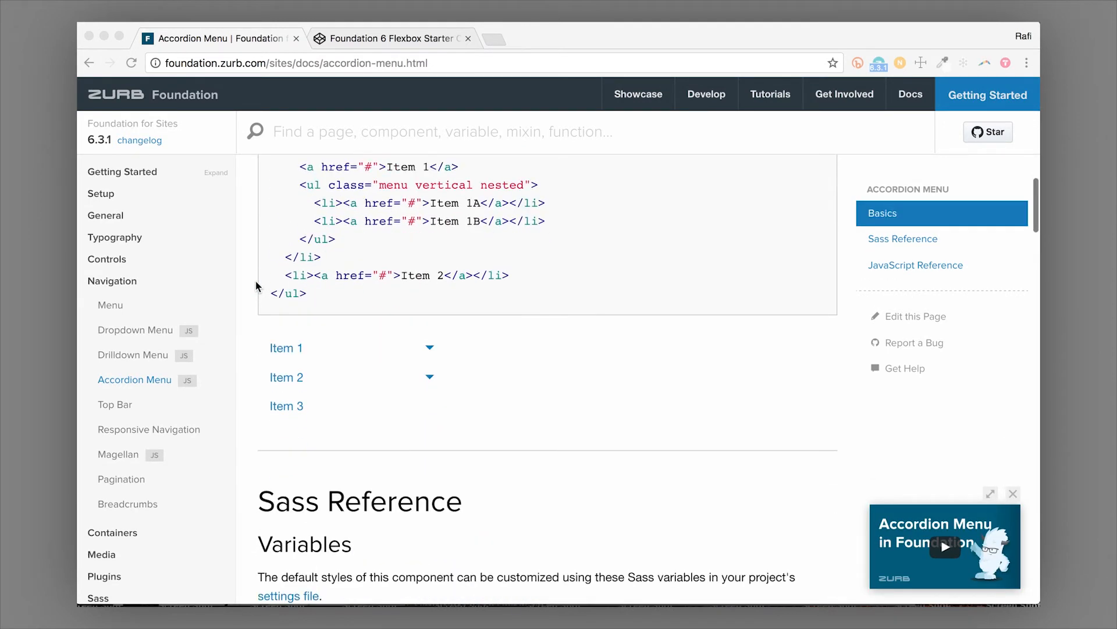
scroll("down", 3)
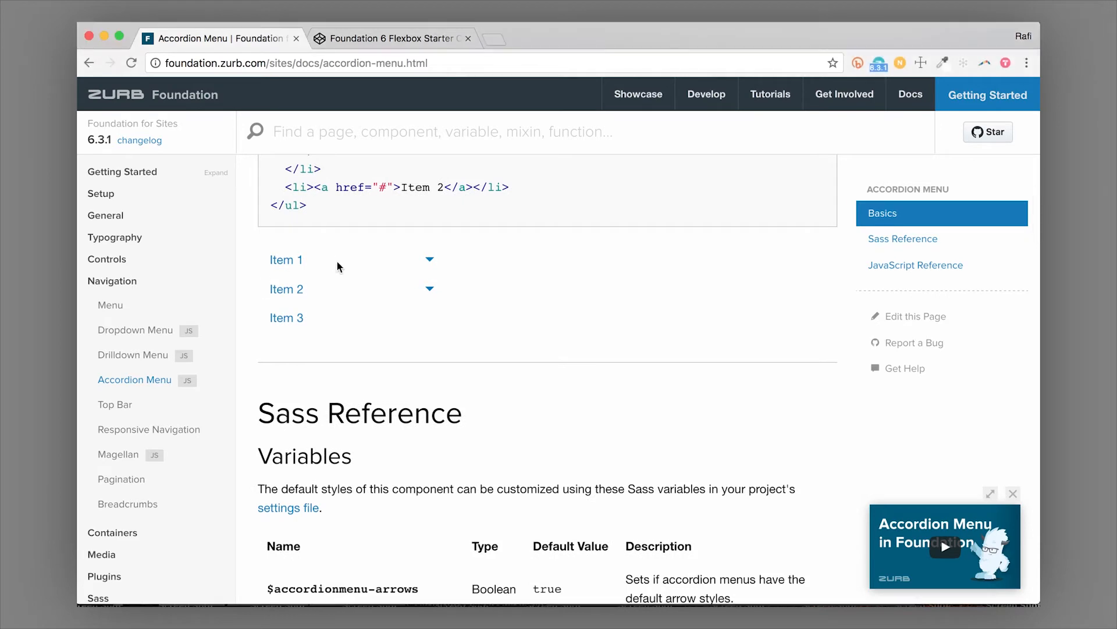
left_click(287, 260)
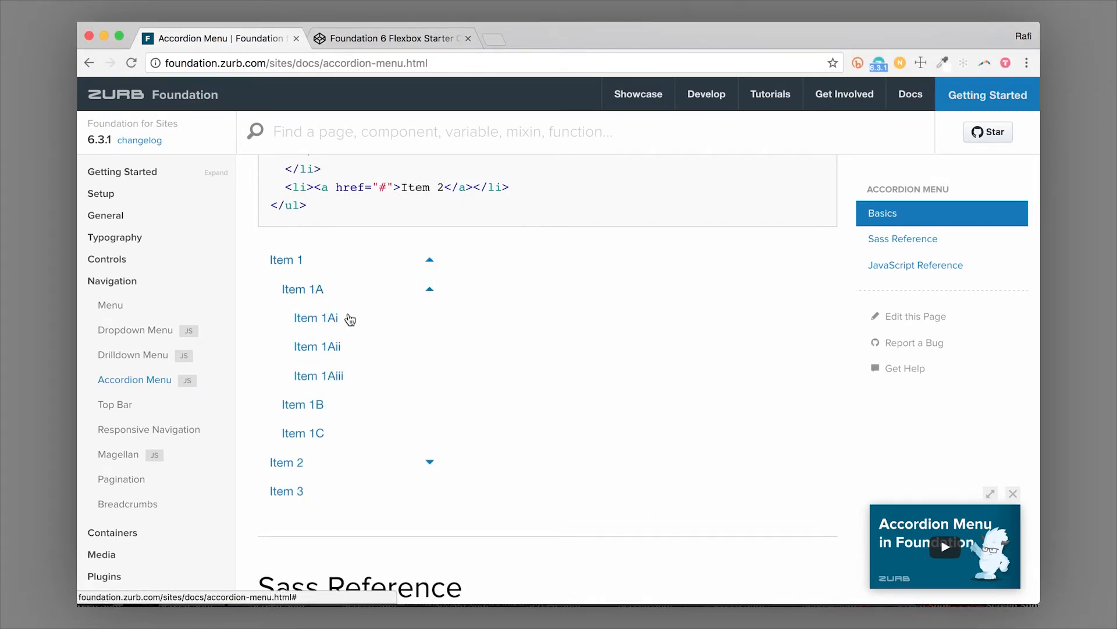
left_click(286, 462)
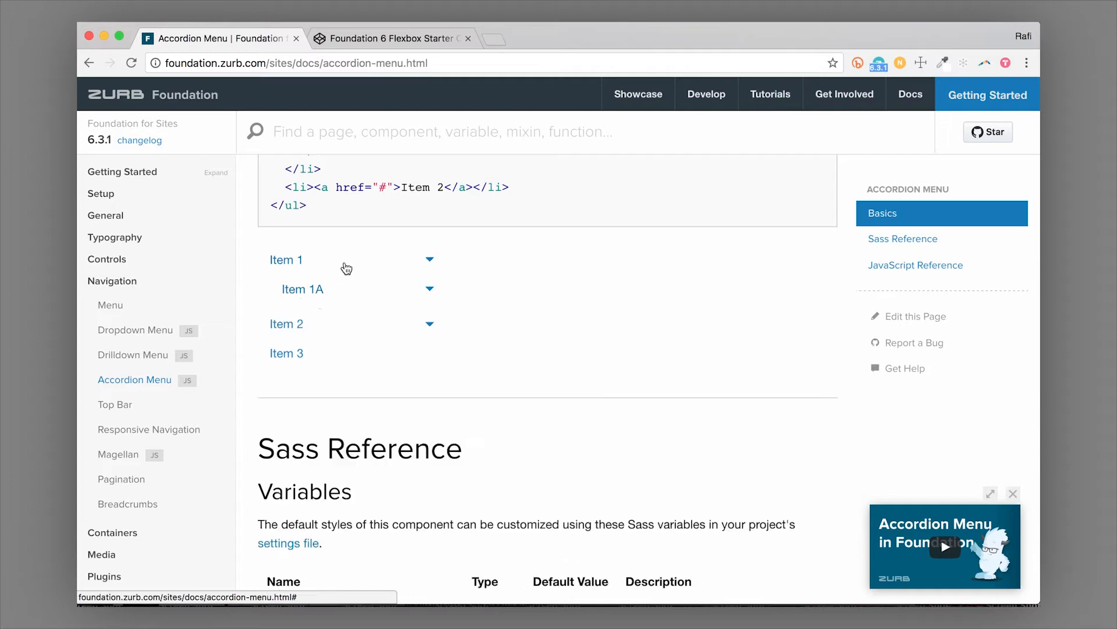
left_click(286, 260)
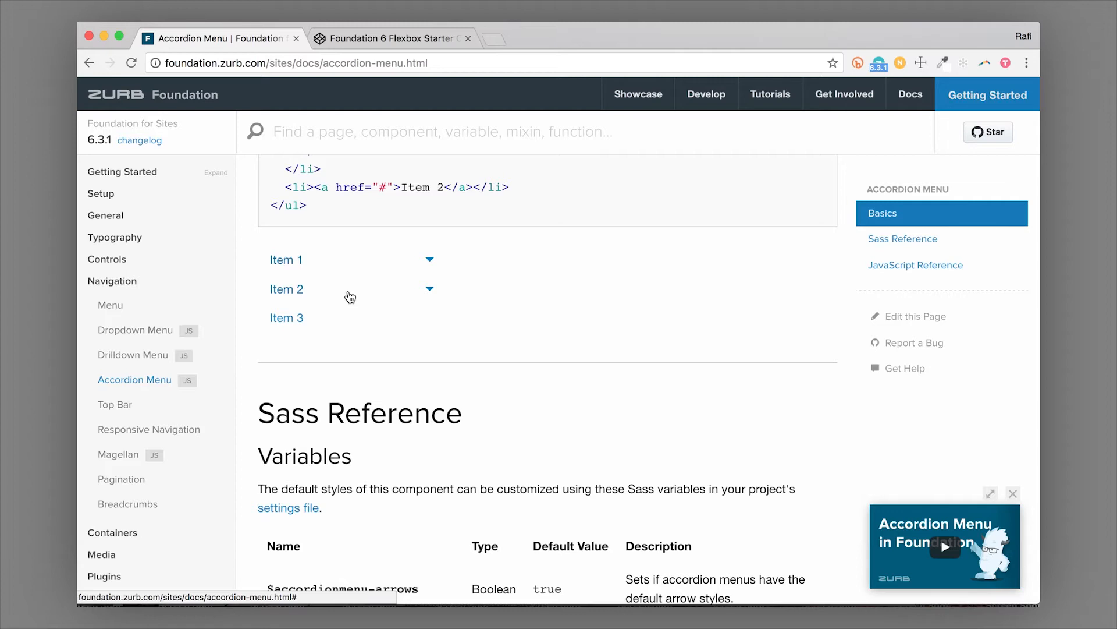
mouse_move(354, 288)
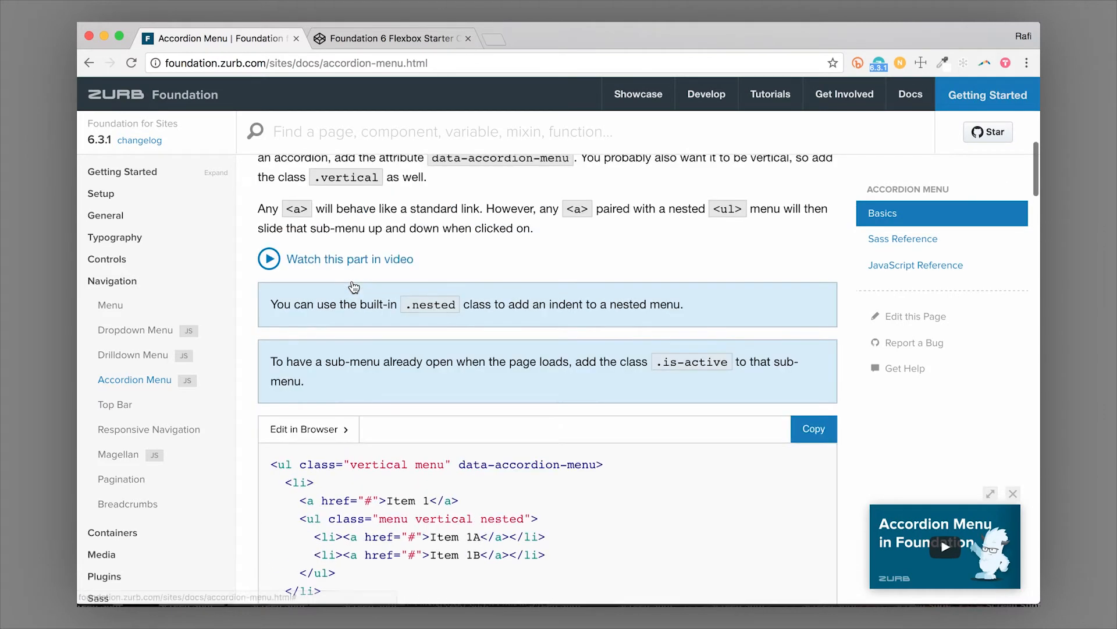
scroll("down", 3)
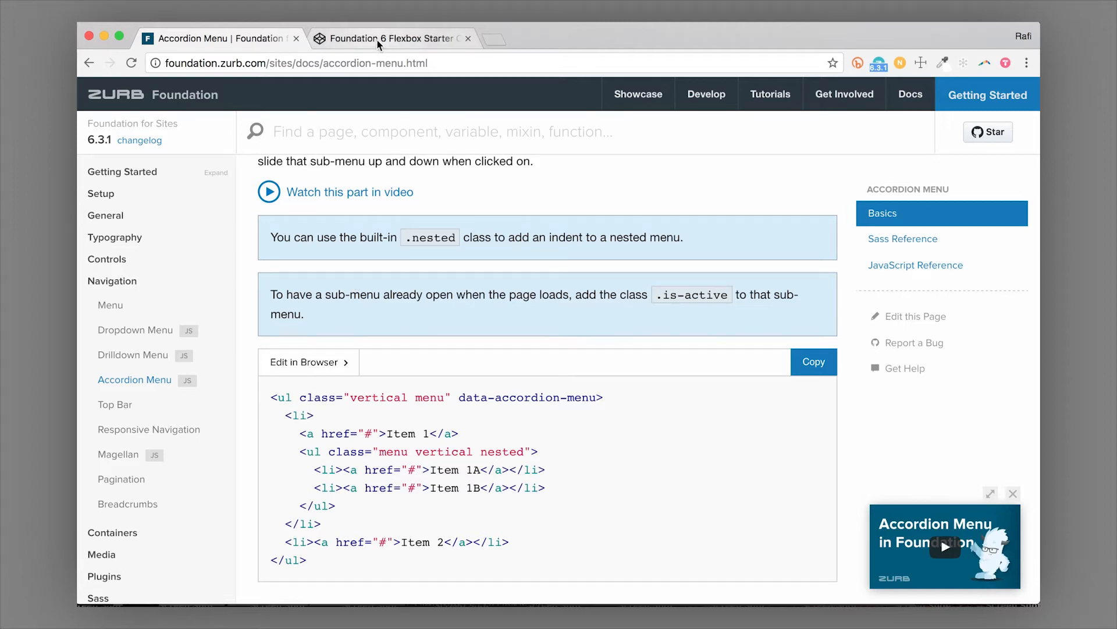
left_click(389, 38)
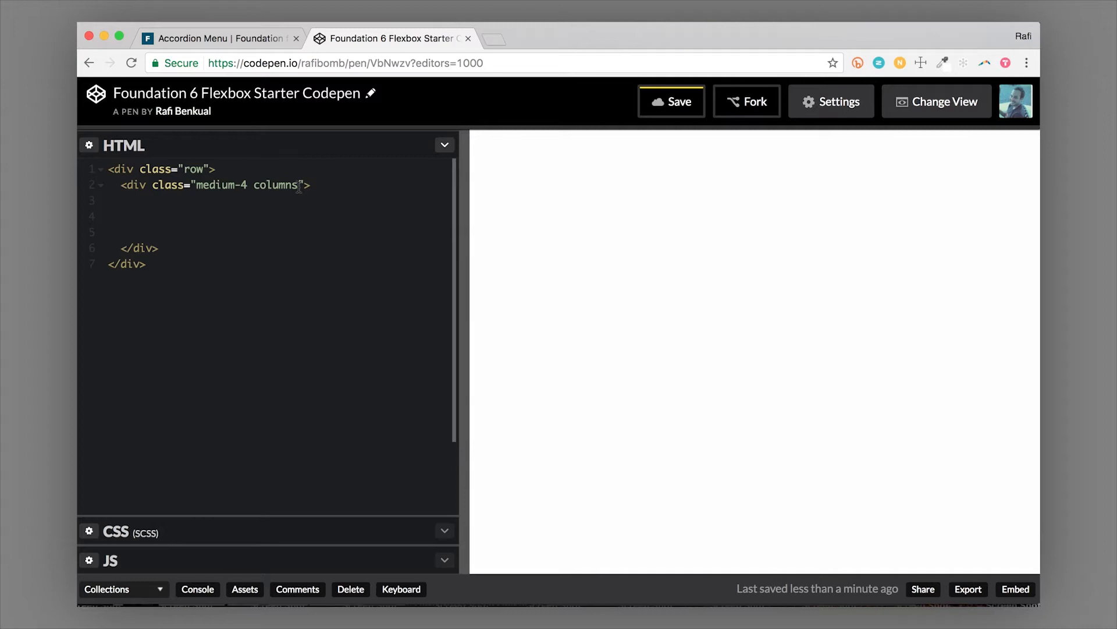
Expand ul.menu into a five-link list and give it the vertical class
type("ul.me")
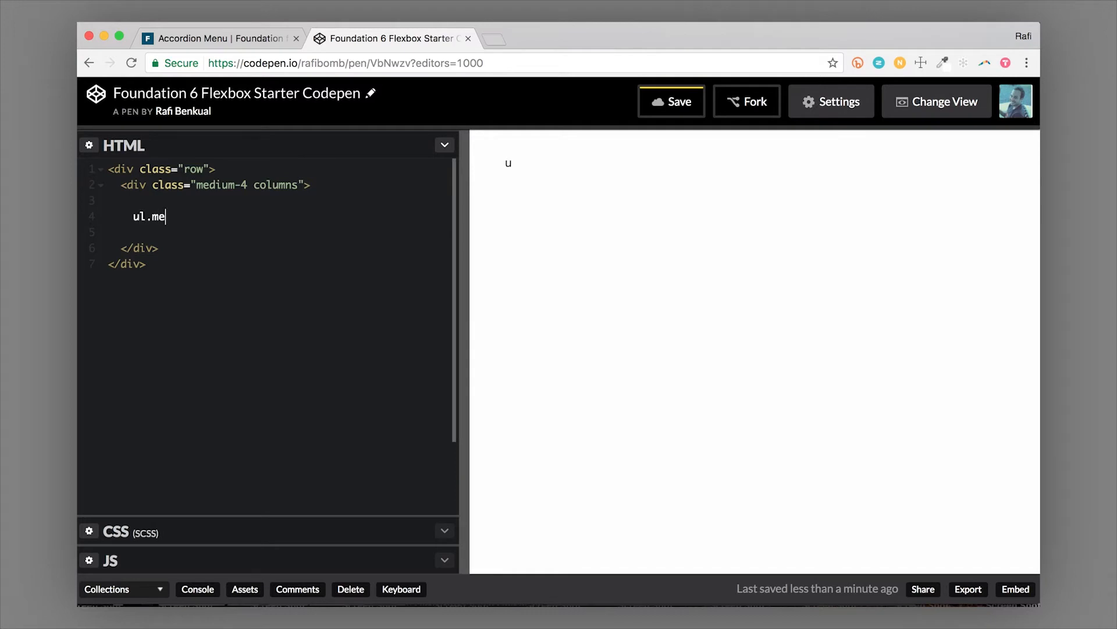
key("Tab")
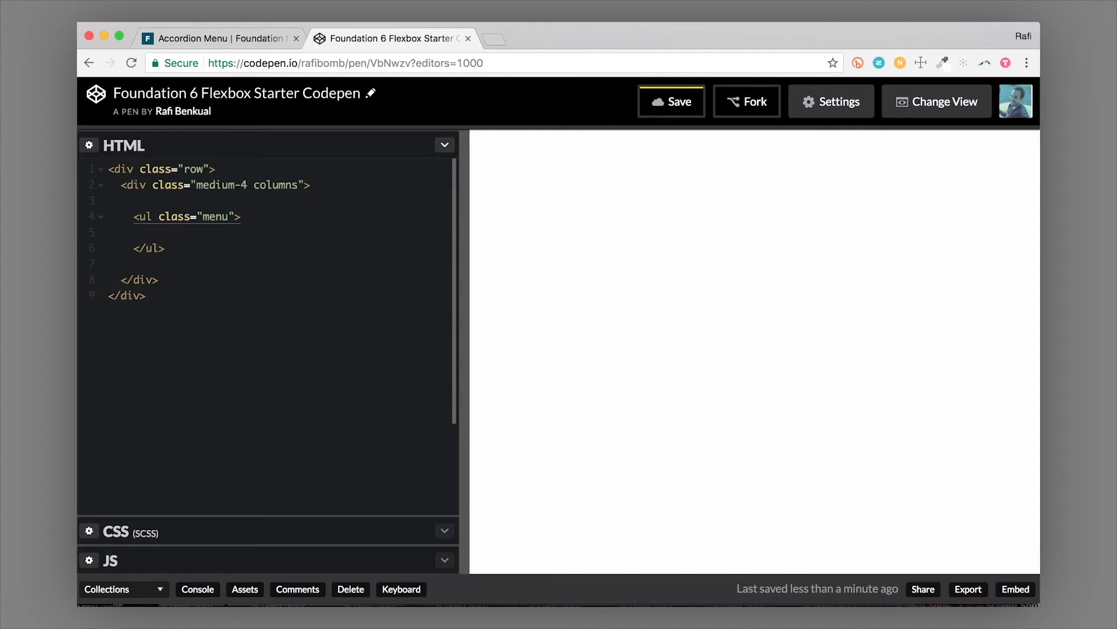
left_click(148, 232)
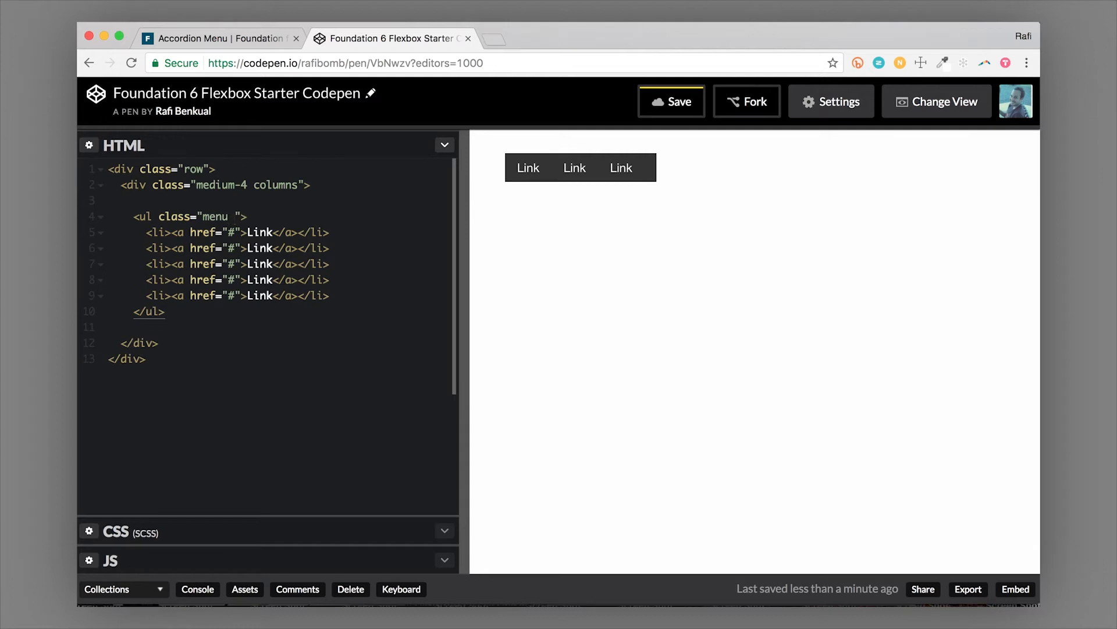
type("vertical")
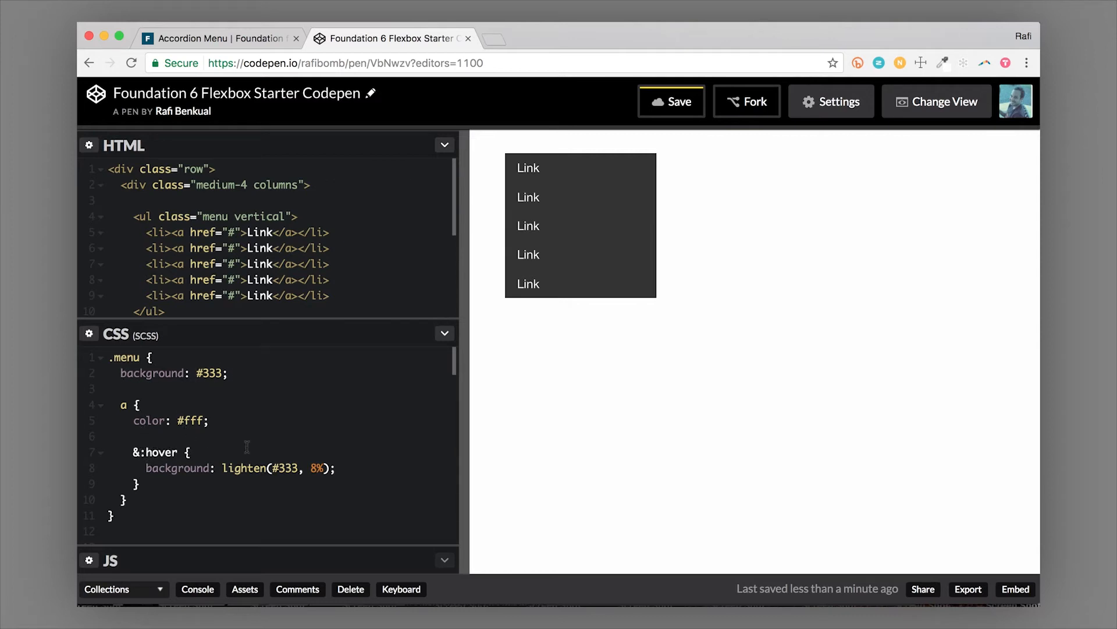
mouse_move(568, 213)
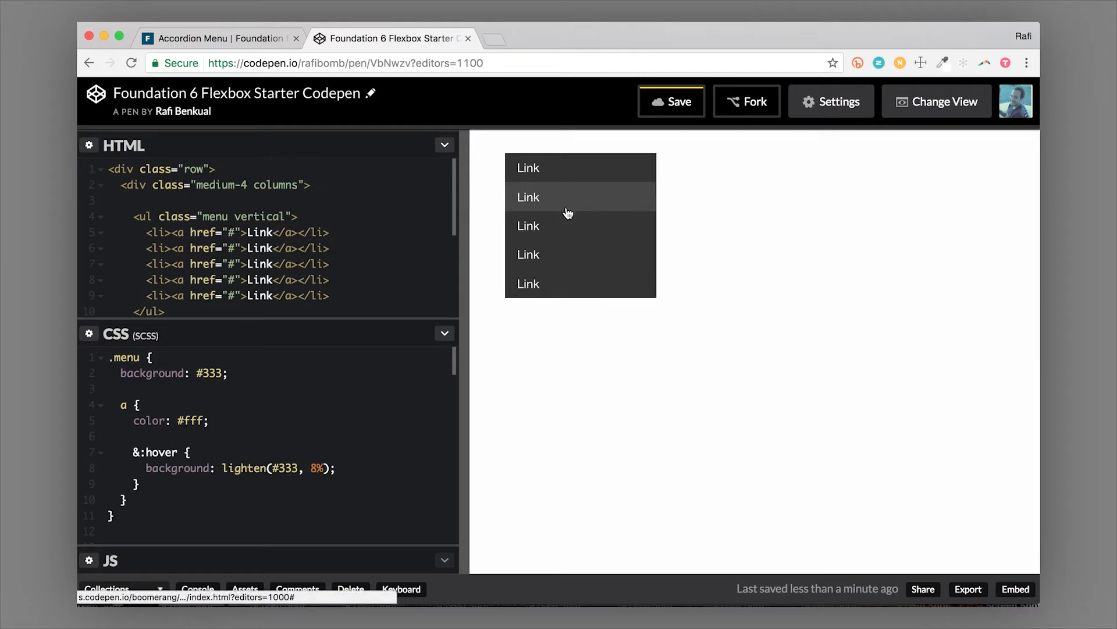
mouse_move(383, 319)
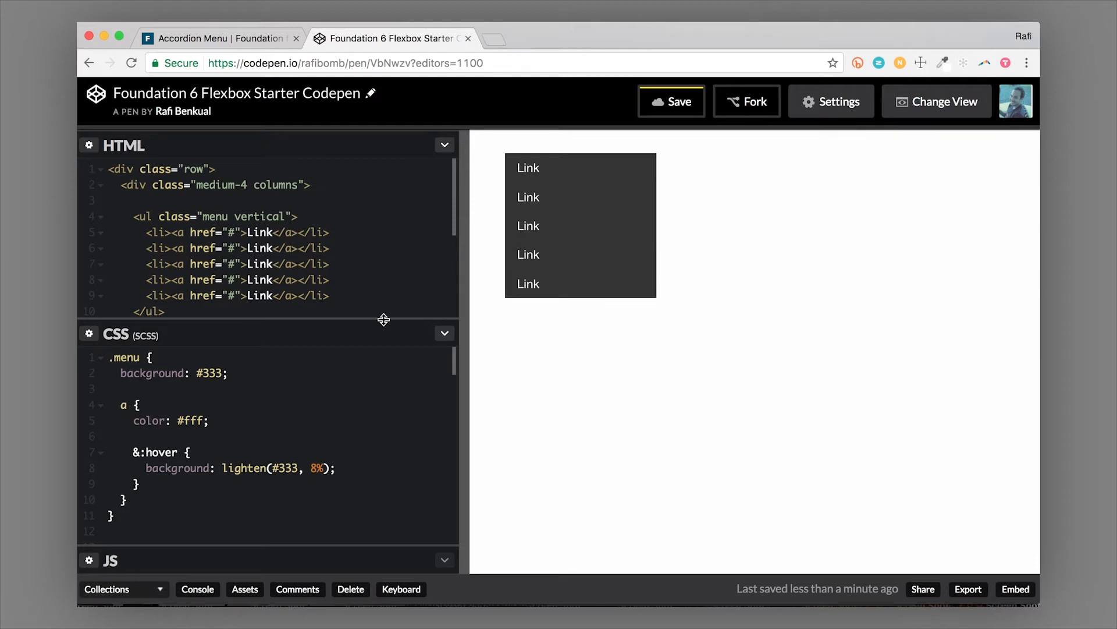
Add the data-accordion-menu attribute to the ul.menu.vertical tag
left_click_drag(383, 319, 367, 446)
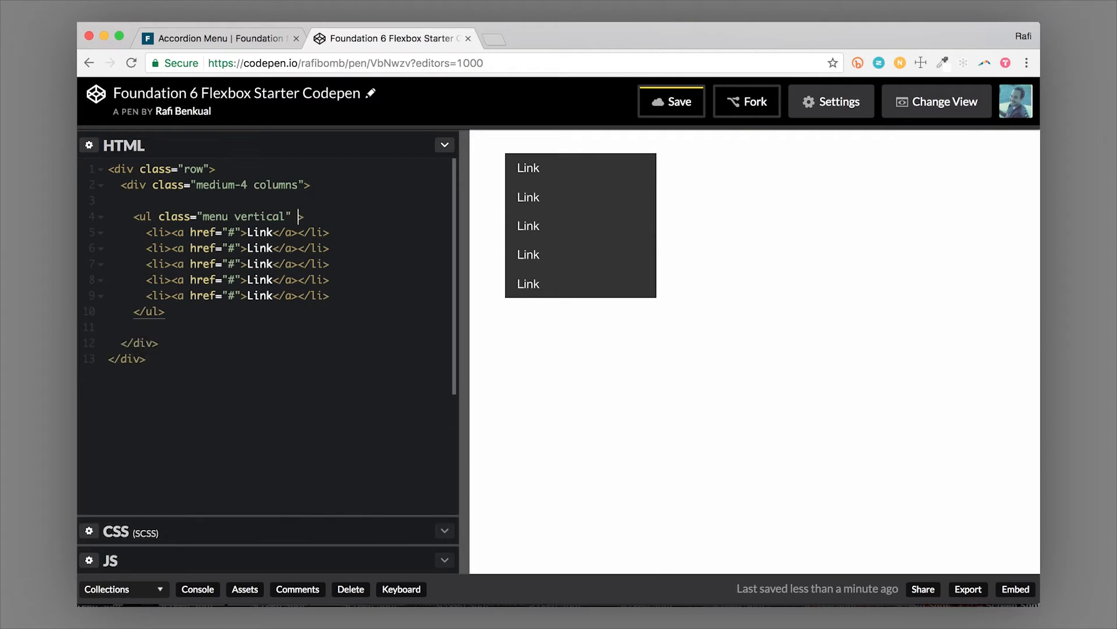
type("data-")
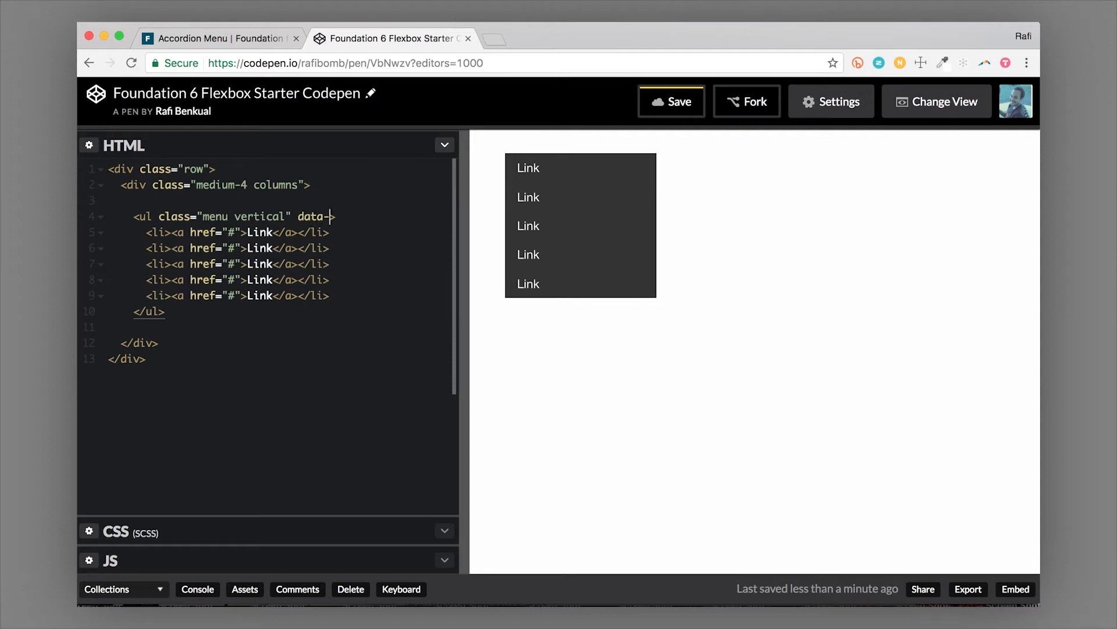
type("a")
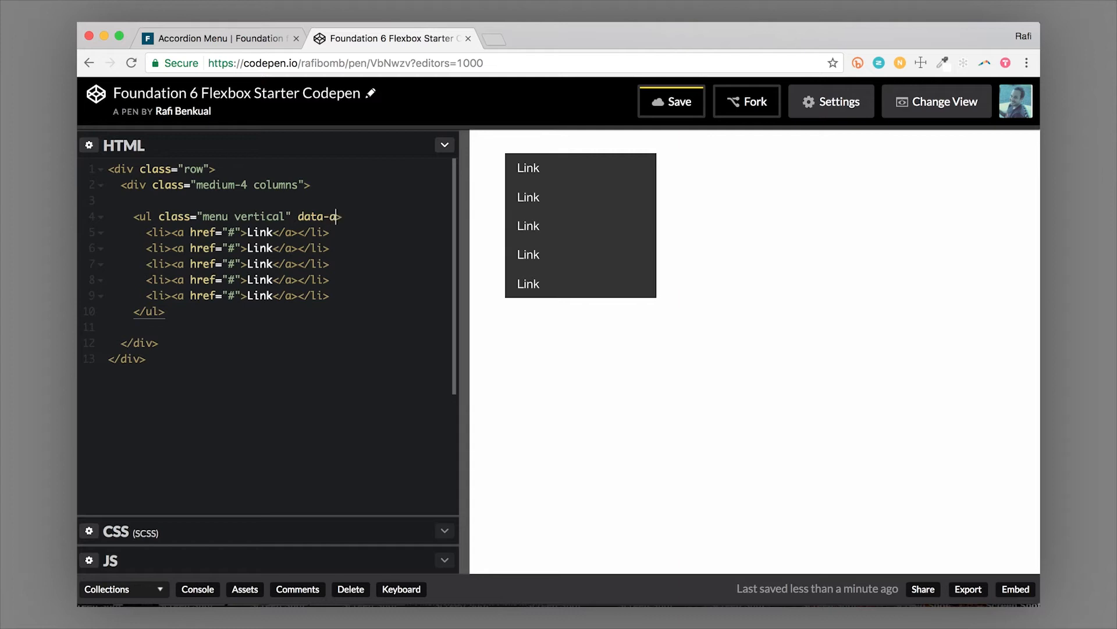
type("ccor")
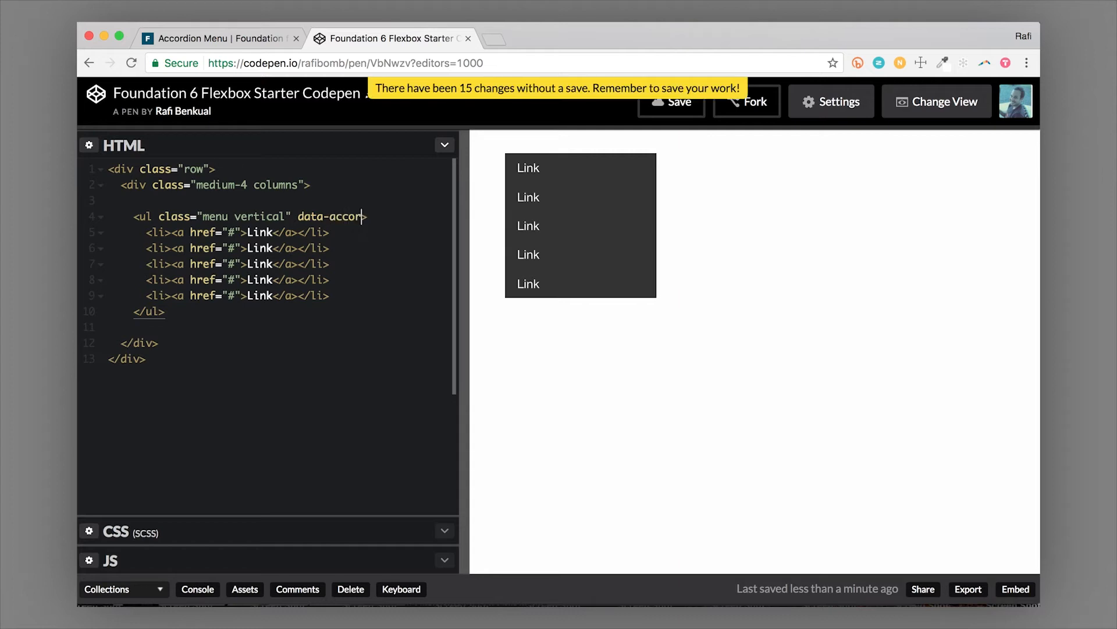
type("dion-menu")
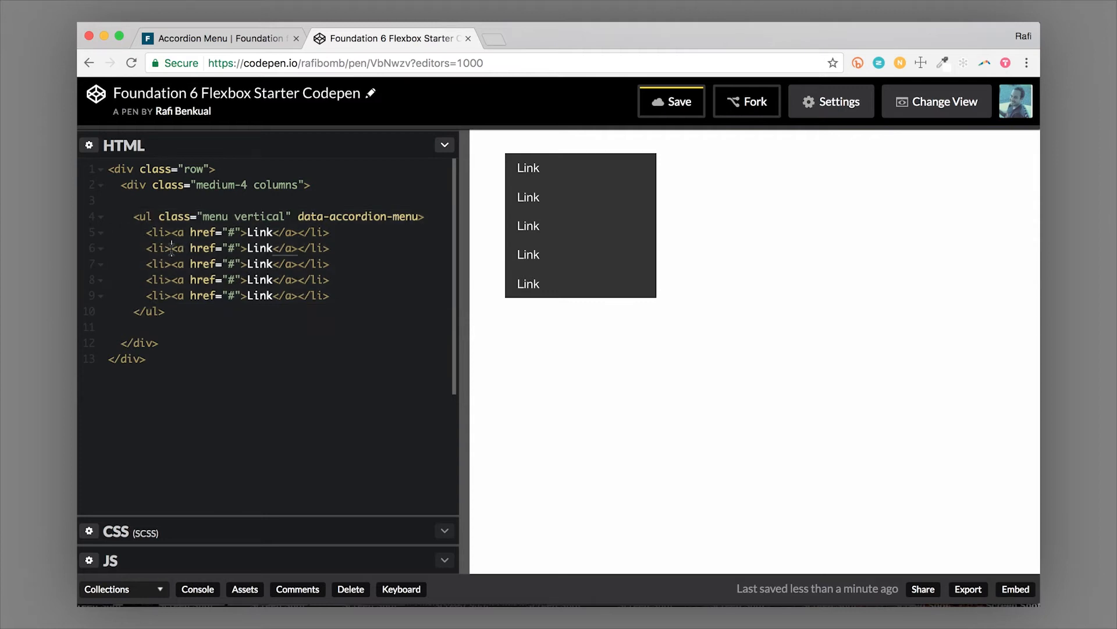
Nest a ul.menu.vertical with five links inside the second li, without its own accordion attribute
key("enter")
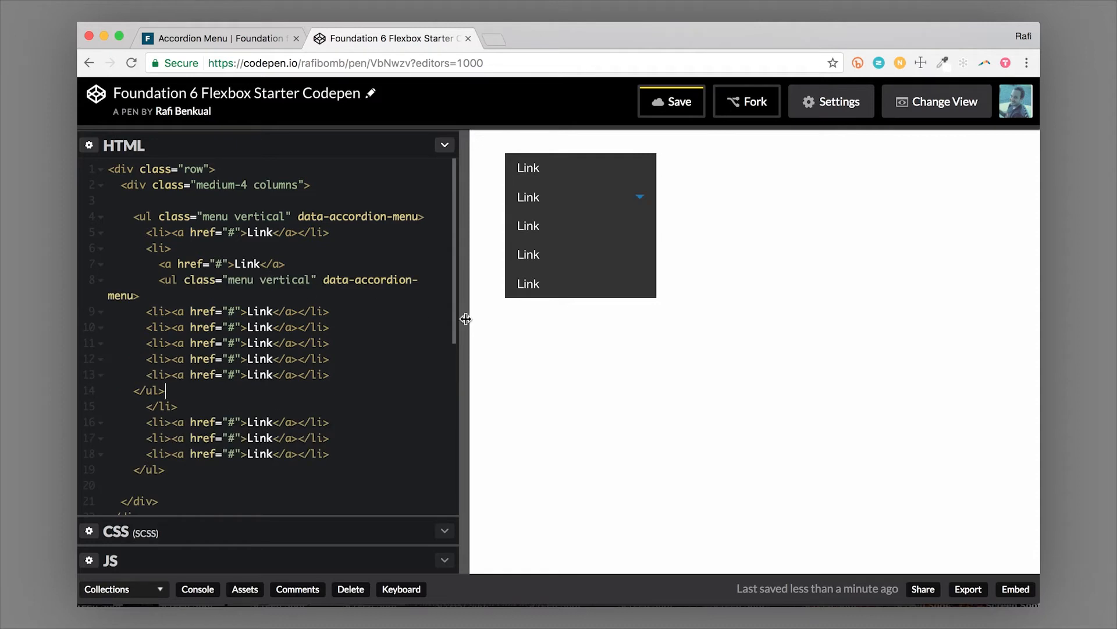
left_click_drag(464, 319, 504, 319)
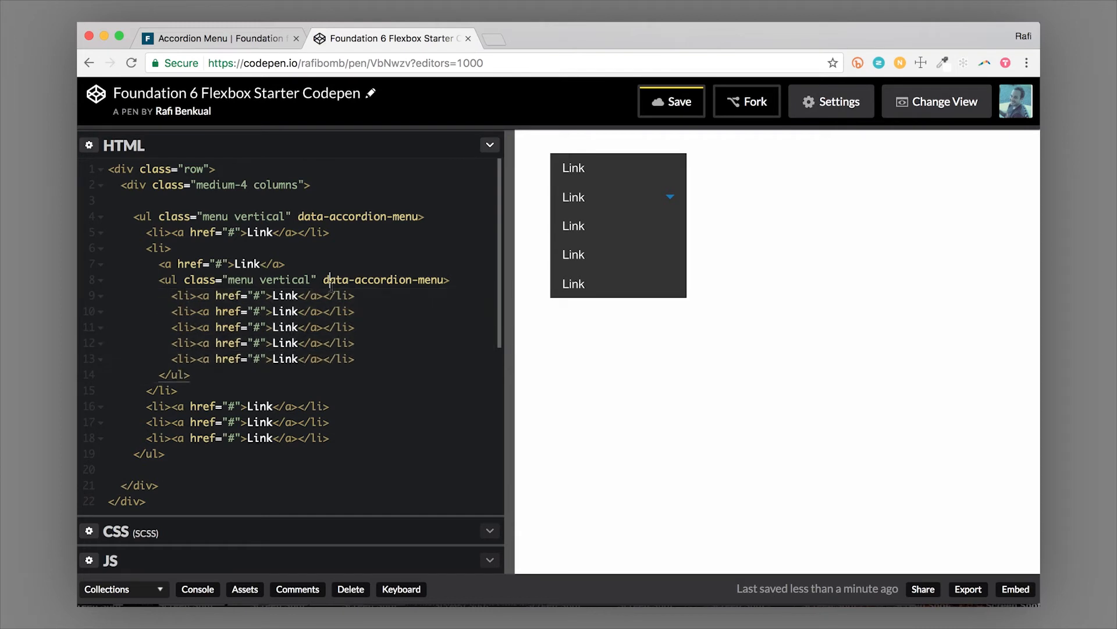
double_click(383, 279)
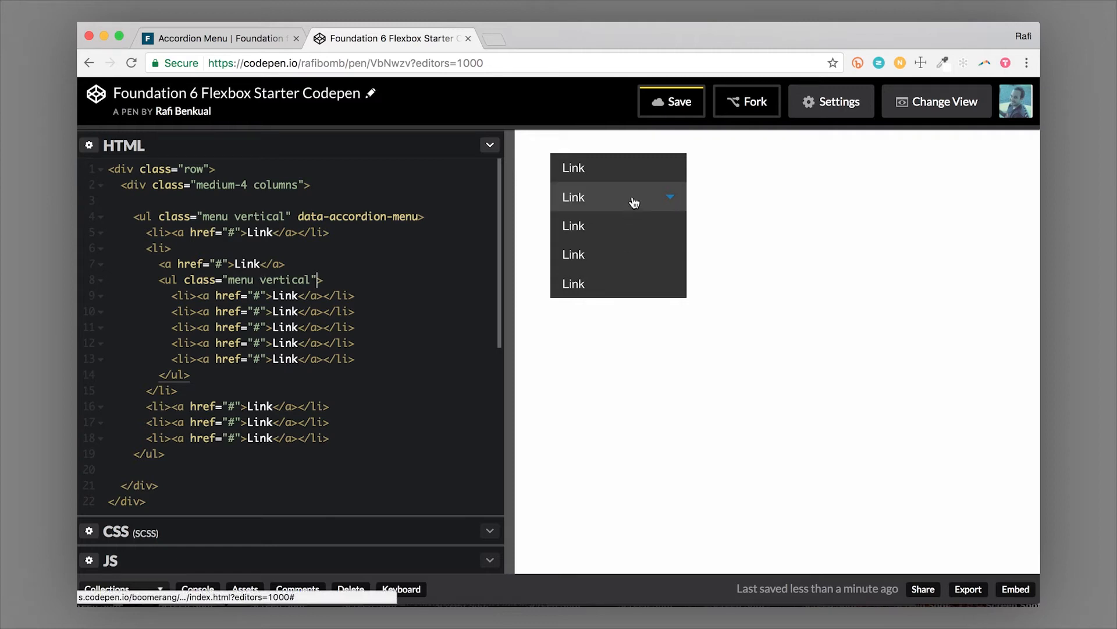
Toggle the second item's new submenu open and closed in the preview
left_click(573, 198)
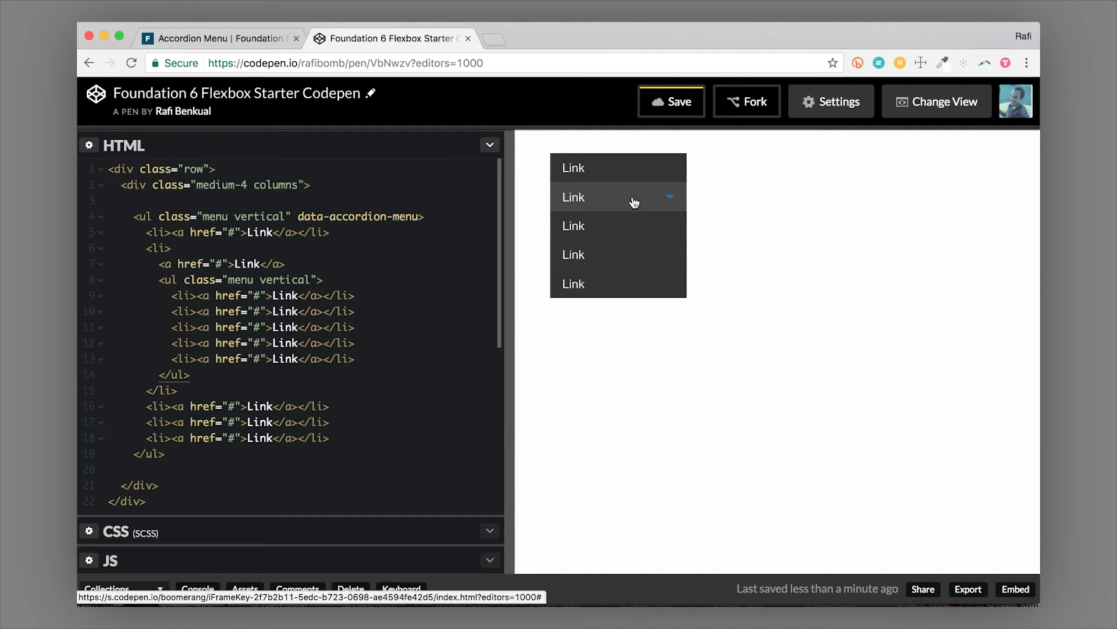
left_click(573, 198)
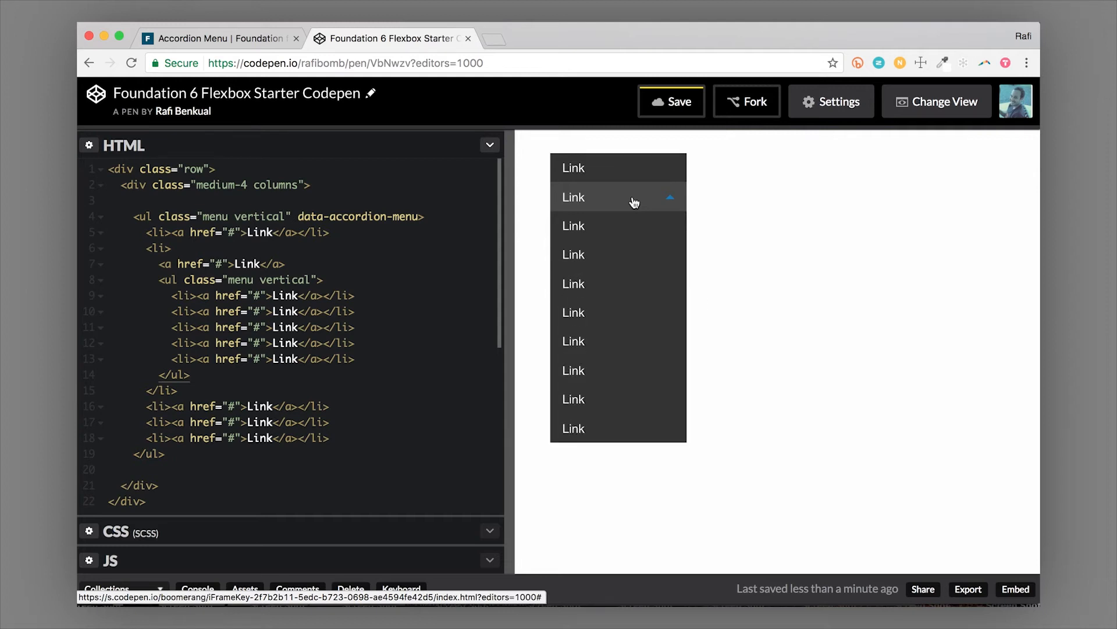
left_click(573, 198)
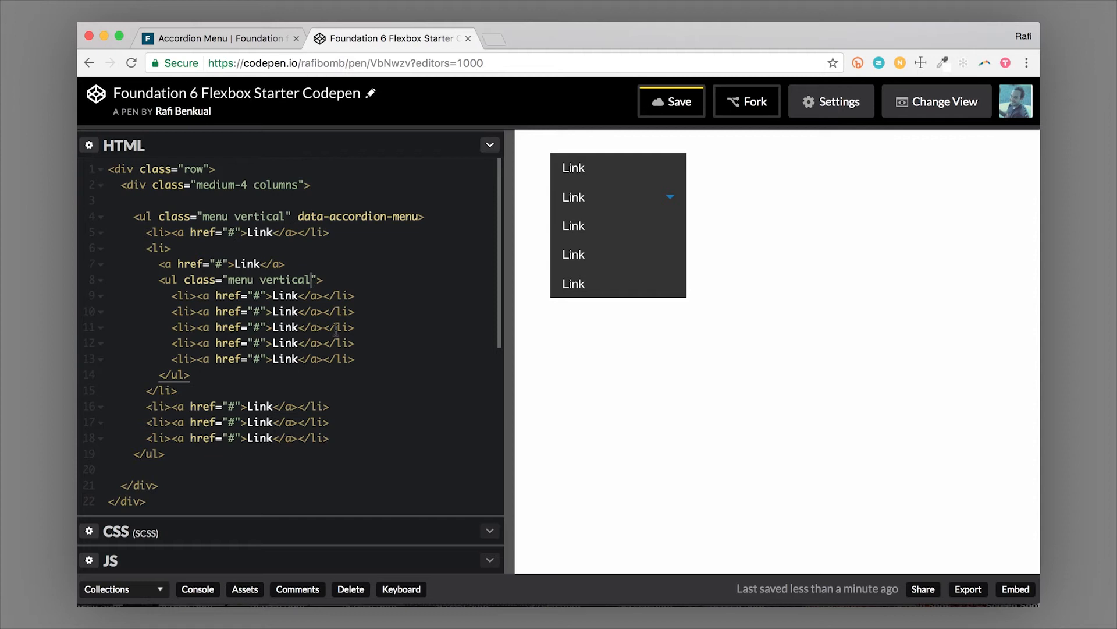
Add the nested class to the inner ul and check the indented submenu in the preview
type("nested")
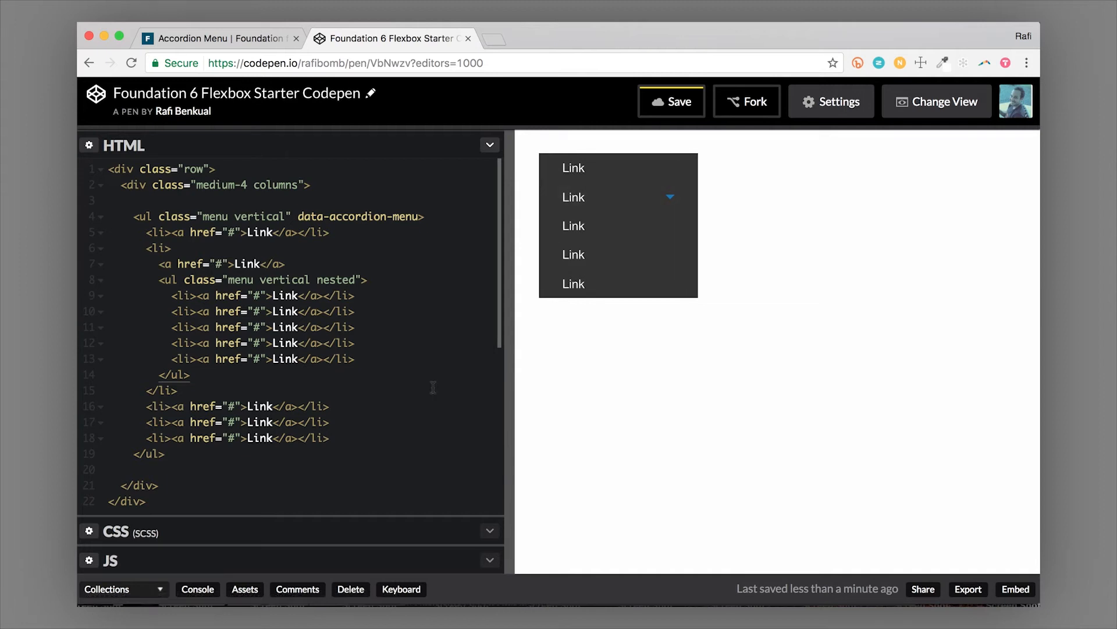
left_click(572, 198)
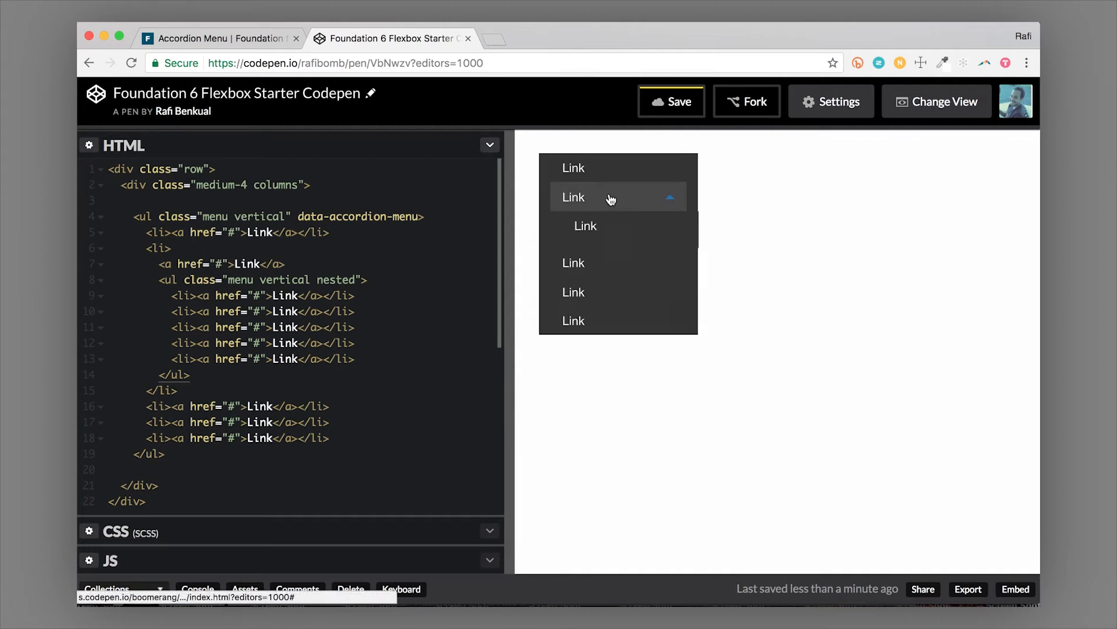
left_click(573, 198)
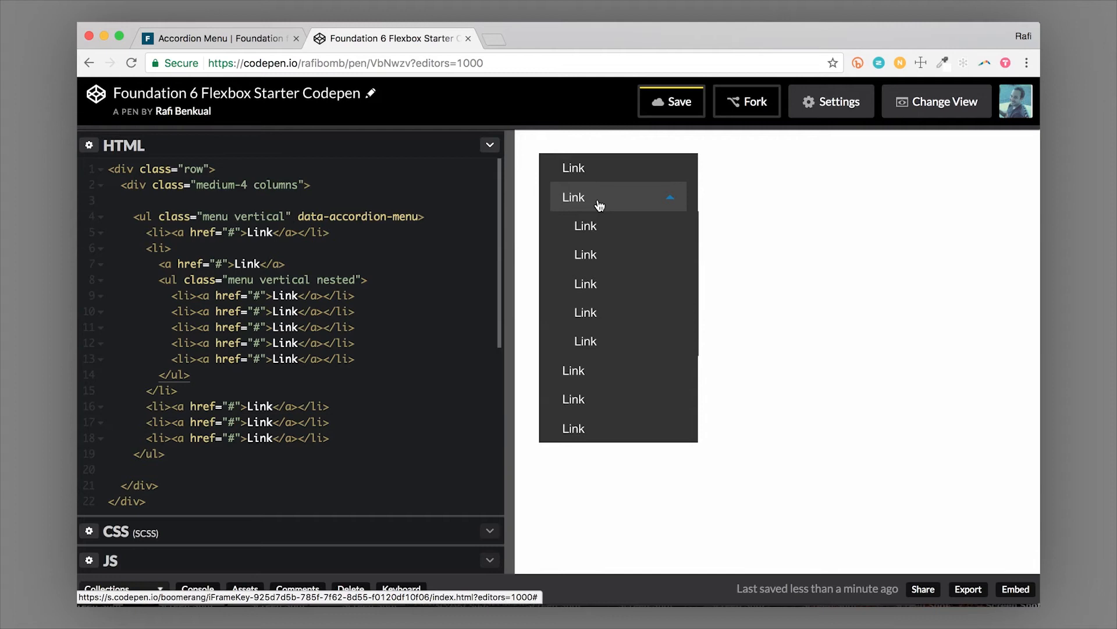
left_click(572, 197)
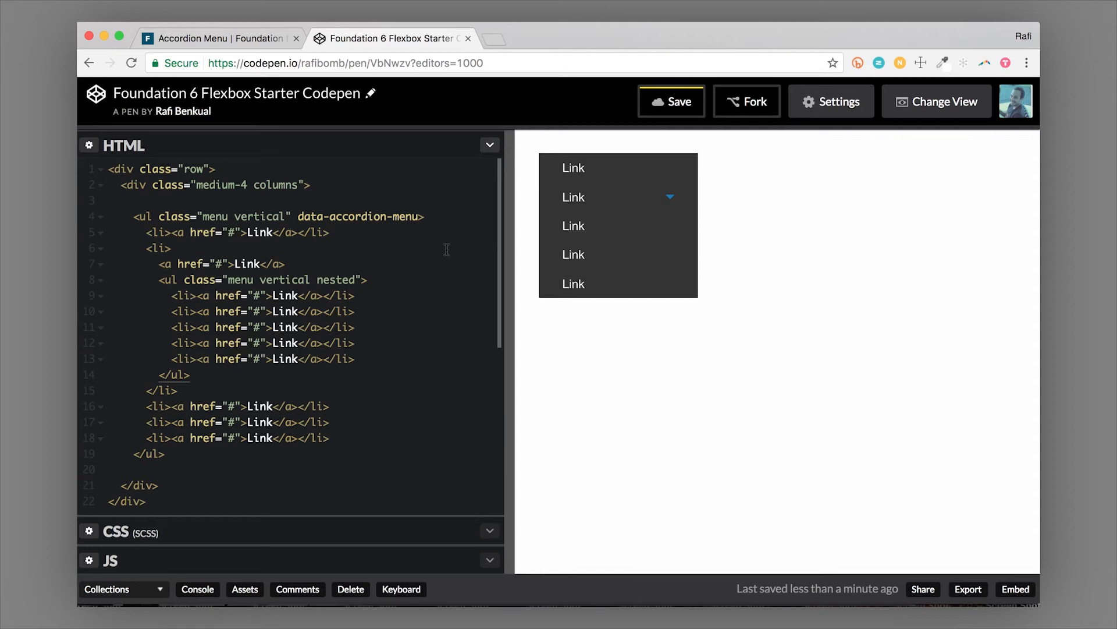
Copy the submenu block onto the fourth and fifth items and test the fifth in the preview
left_click(160, 280)
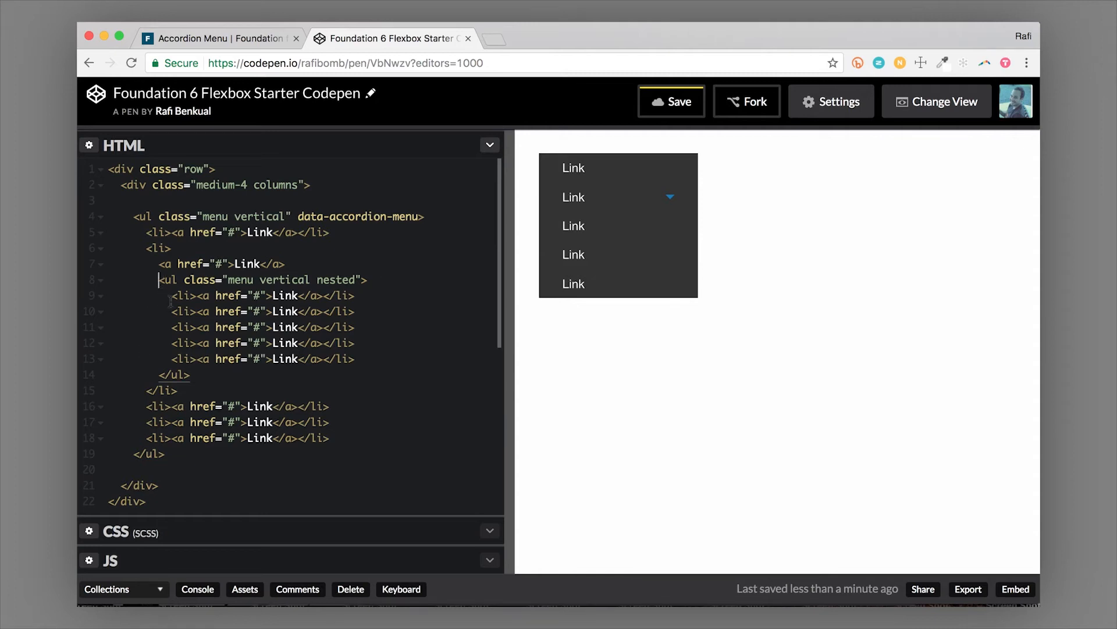
left_click_drag(159, 279, 192, 373)
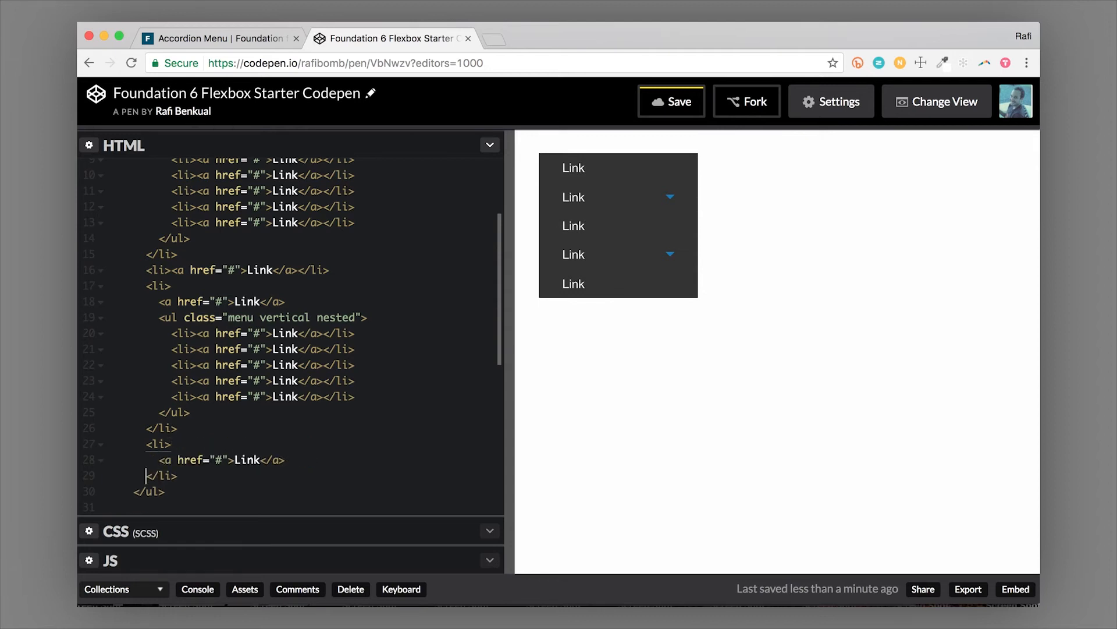
scroll("down", 3)
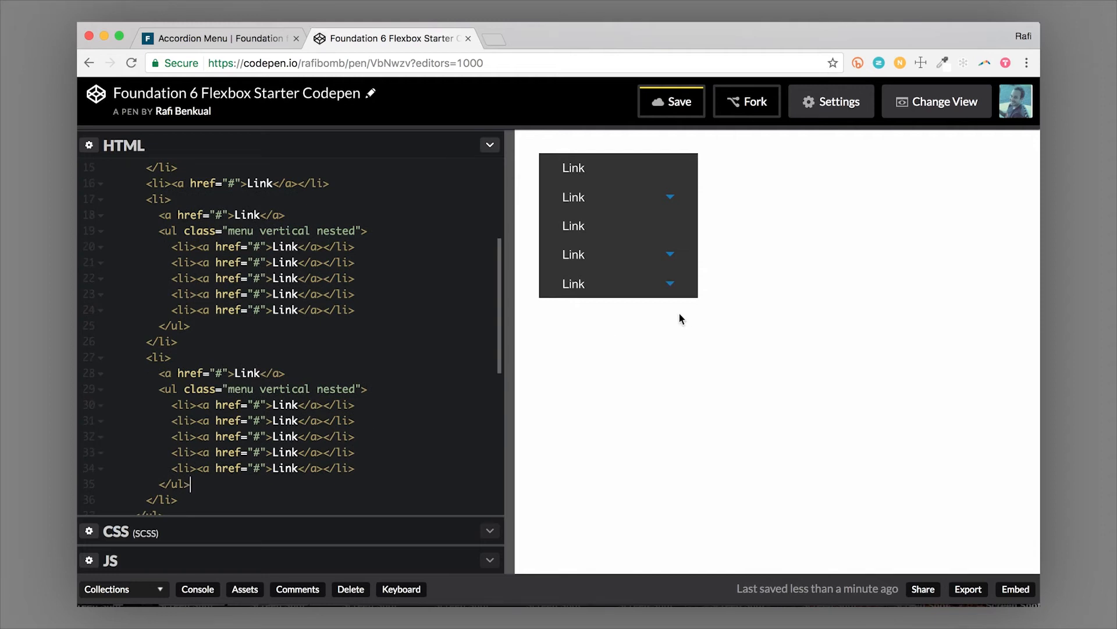
left_click(572, 255)
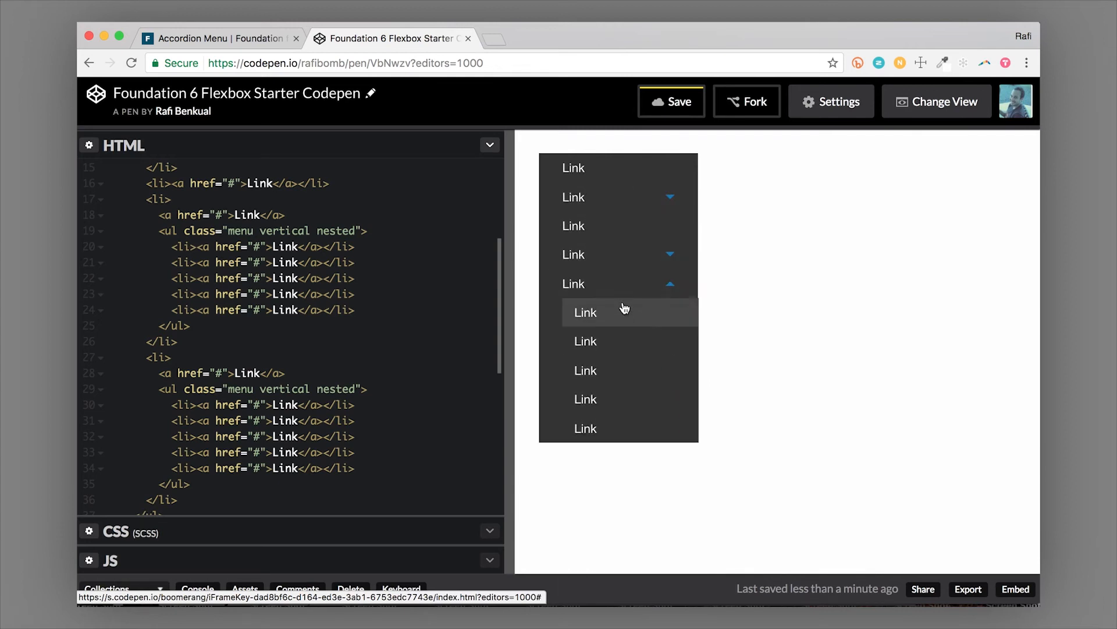
left_click(573, 284)
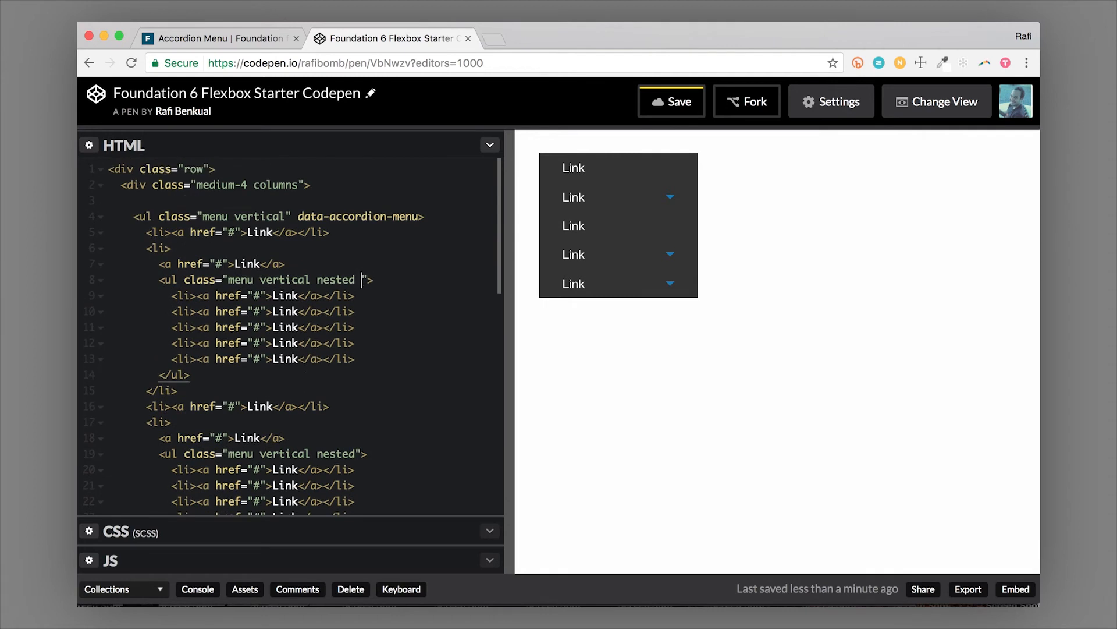
type("is-ac")
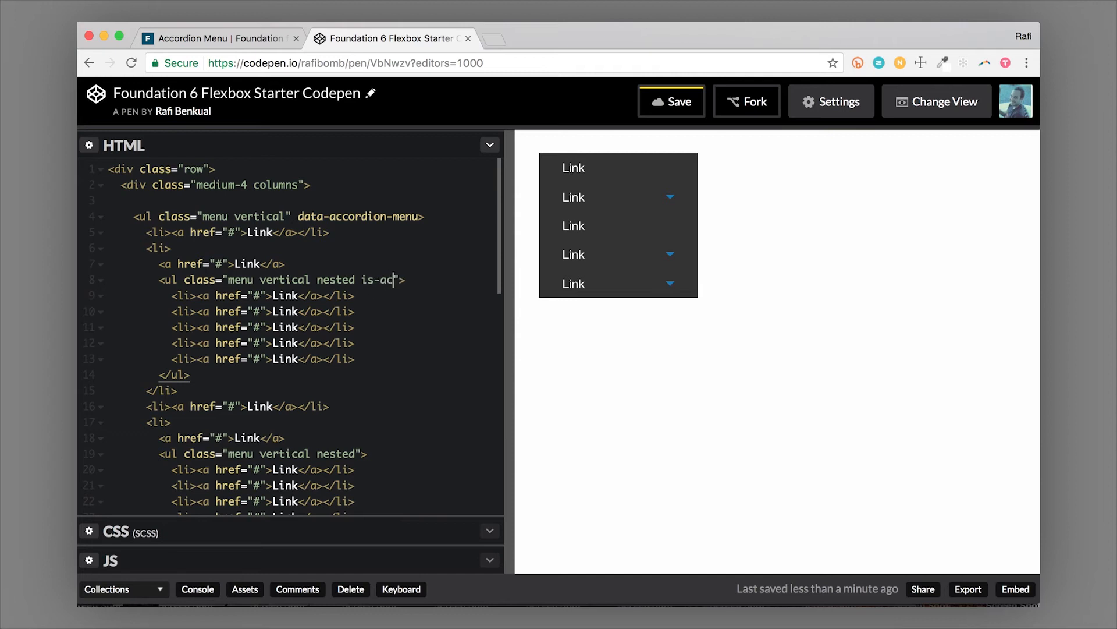
Give the second and fifth nested ul elements the is-active class so they load expanded
type("tive")
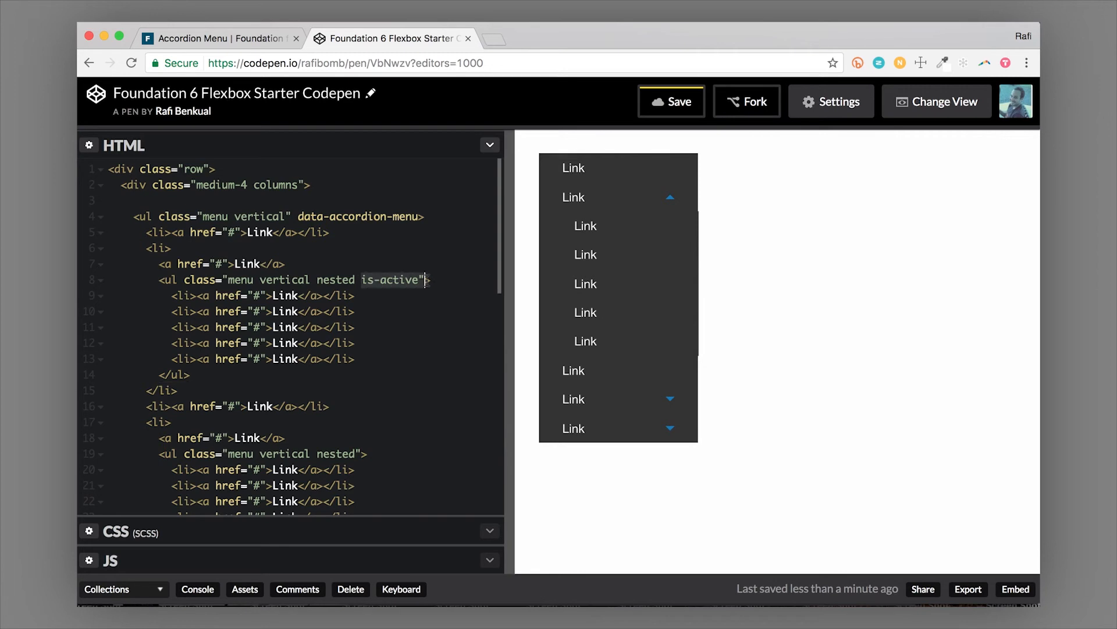
scroll("down", 3)
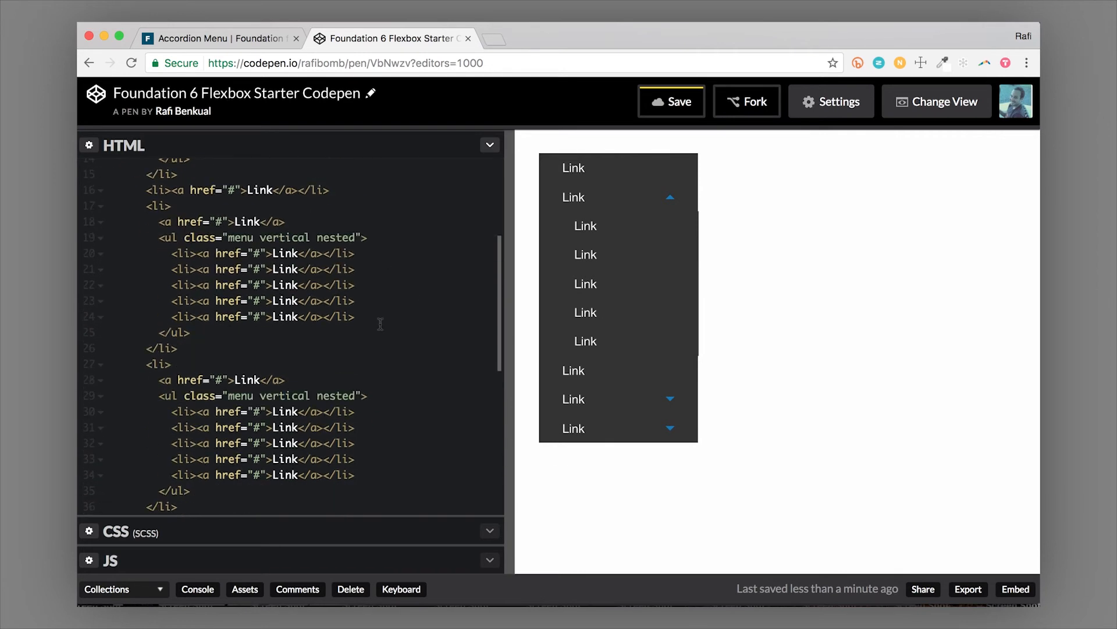
type("is-active")
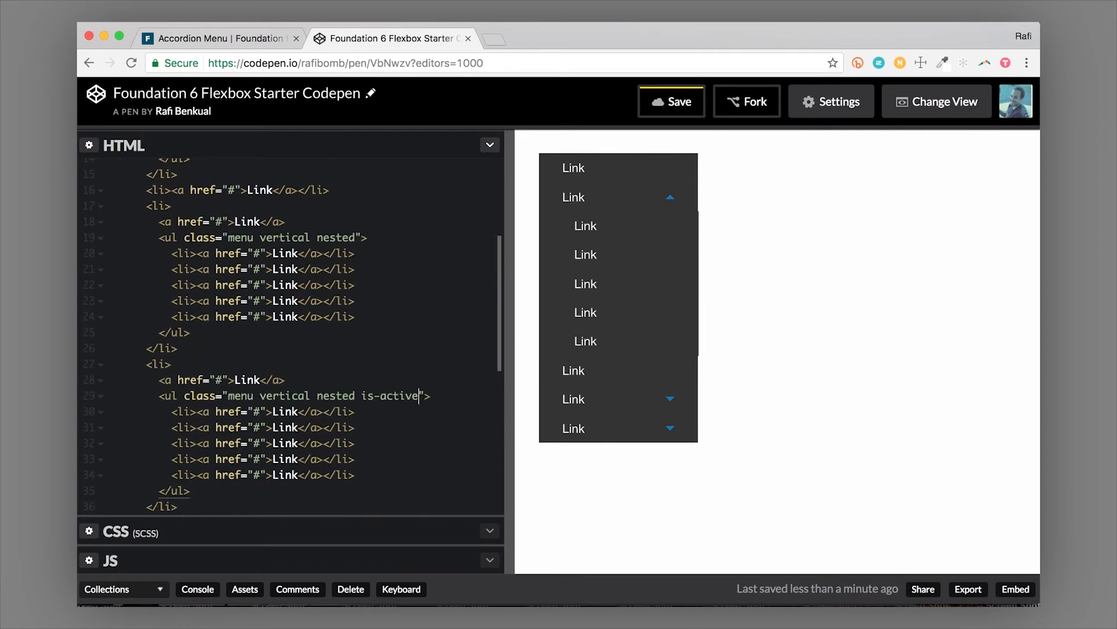
left_click(574, 428)
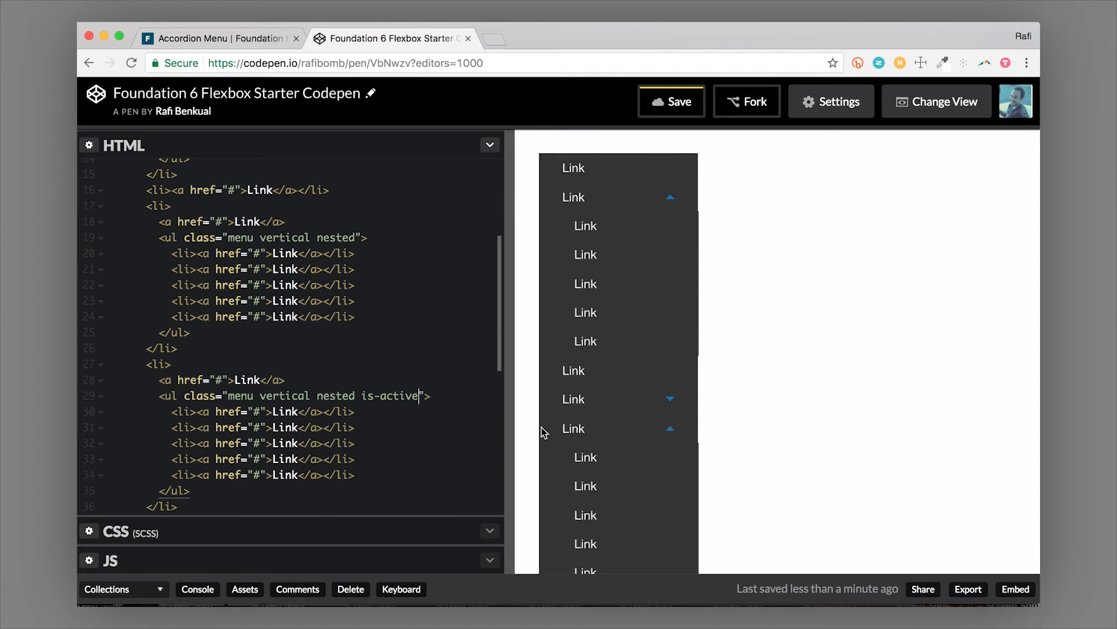
scroll("down", 3)
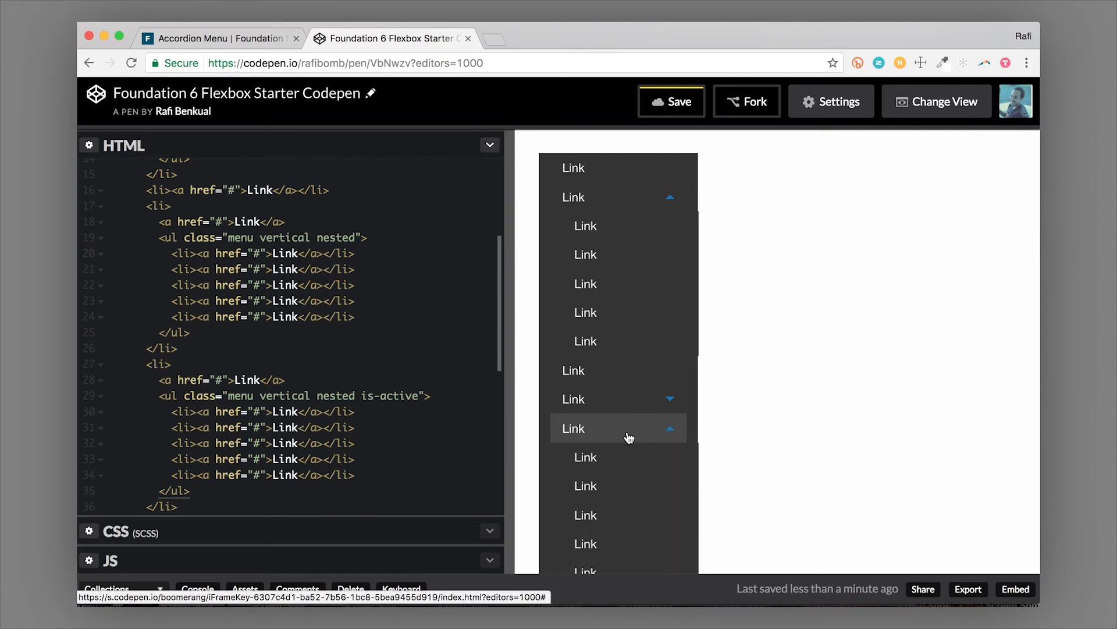
left_click(572, 427)
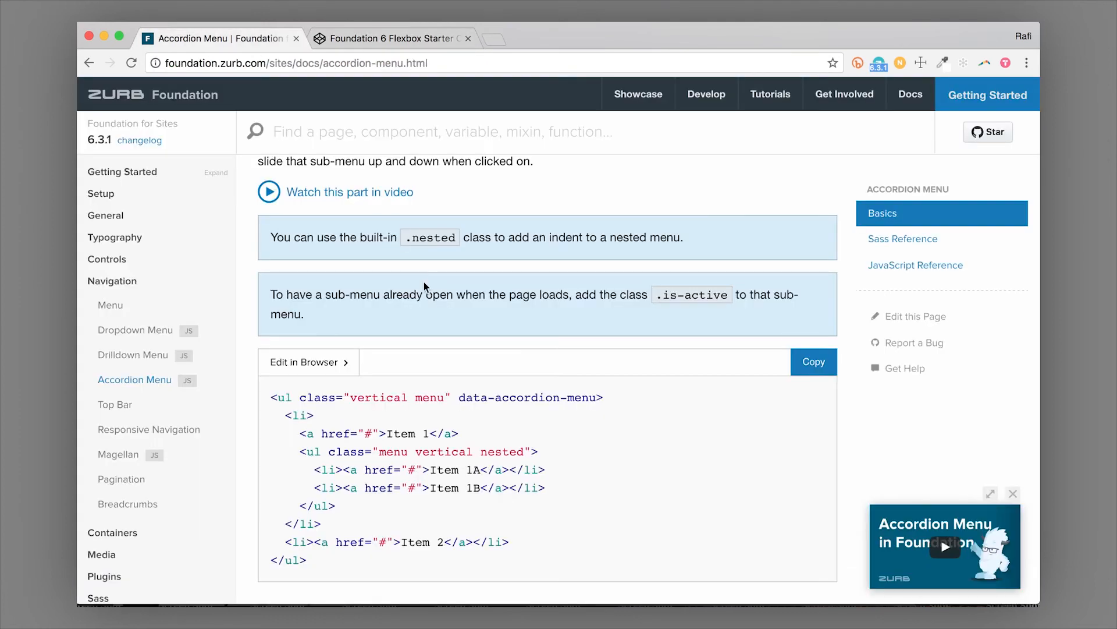
Jump to the accordion menu's Sass Reference variables and scroll toward the JavaScript reference
left_click(903, 239)
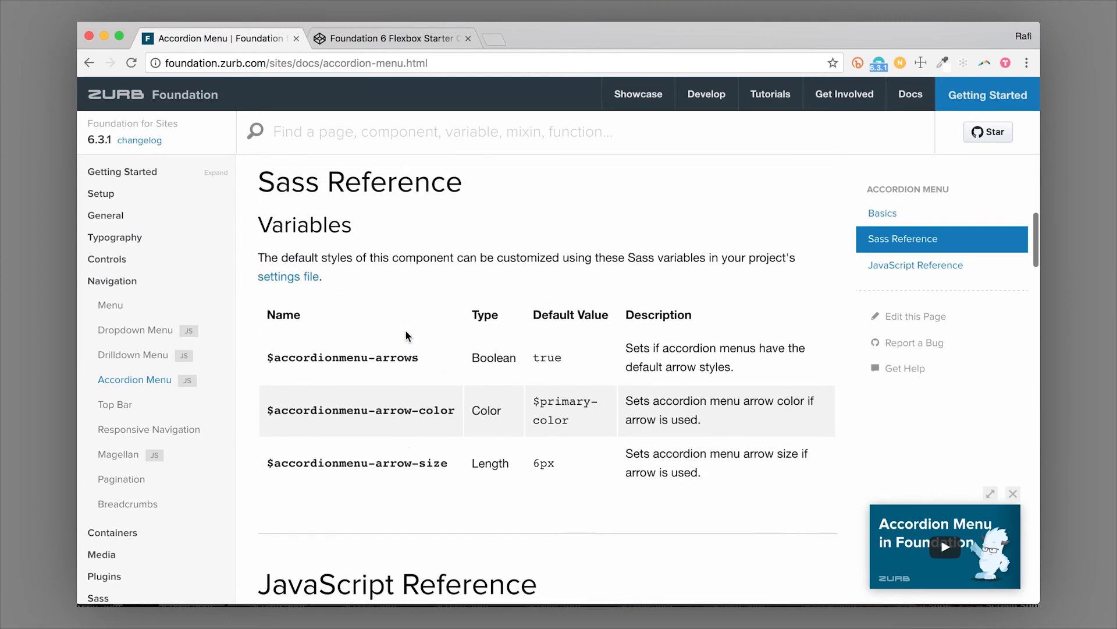
scroll("down", 3)
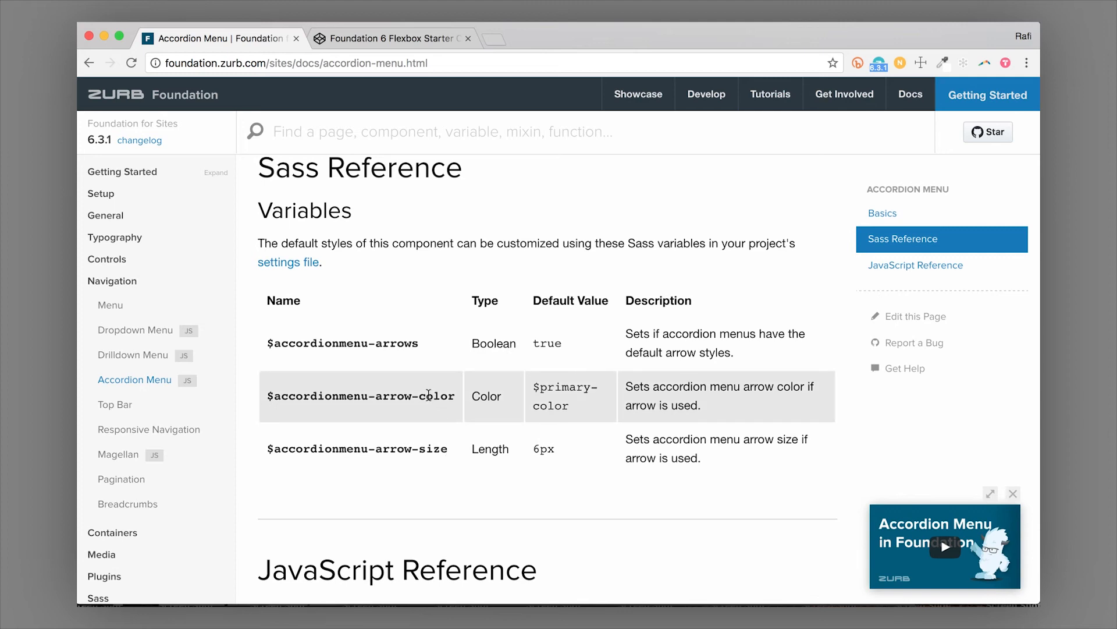
mouse_move(407, 345)
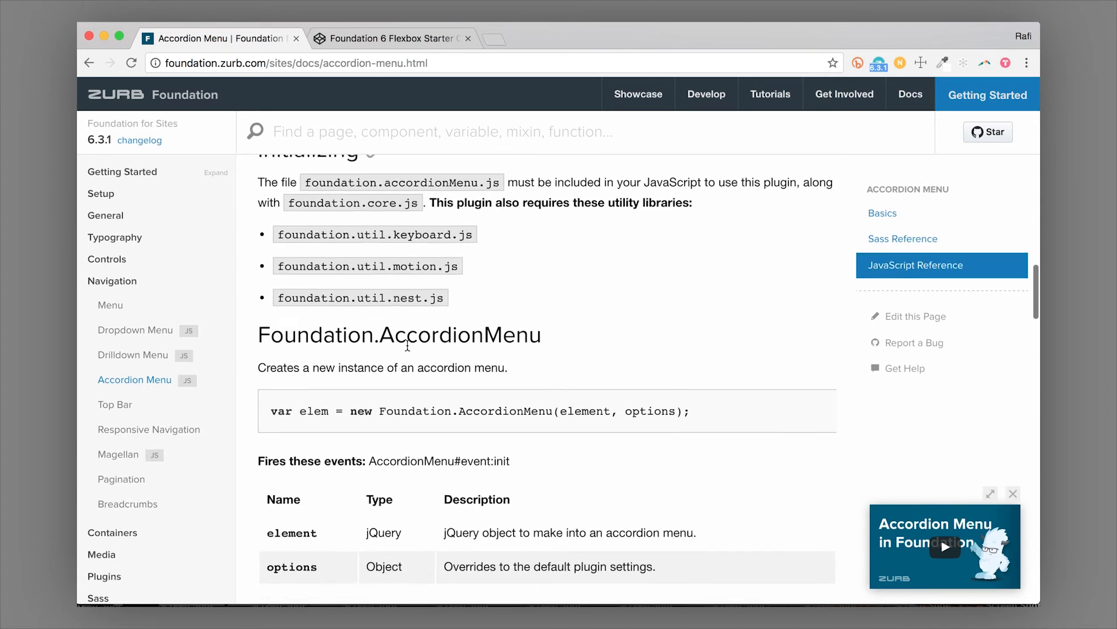
Review data-slide-speed and data-multi-open in Plugin Options, then return to the CodePen pen
scroll("down", 3)
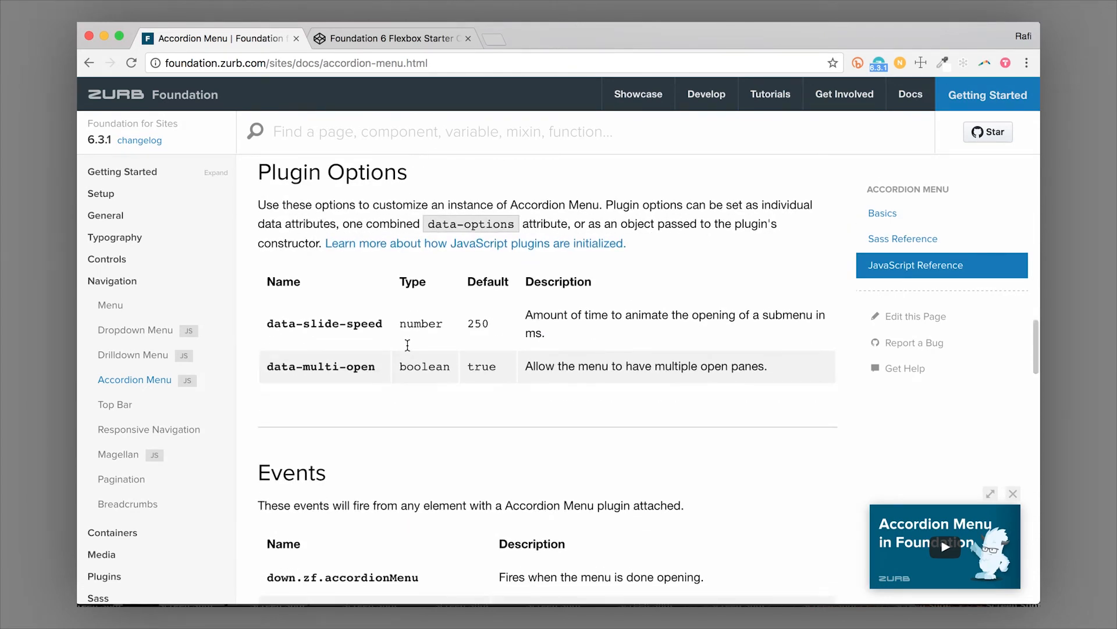
scroll("down", 3)
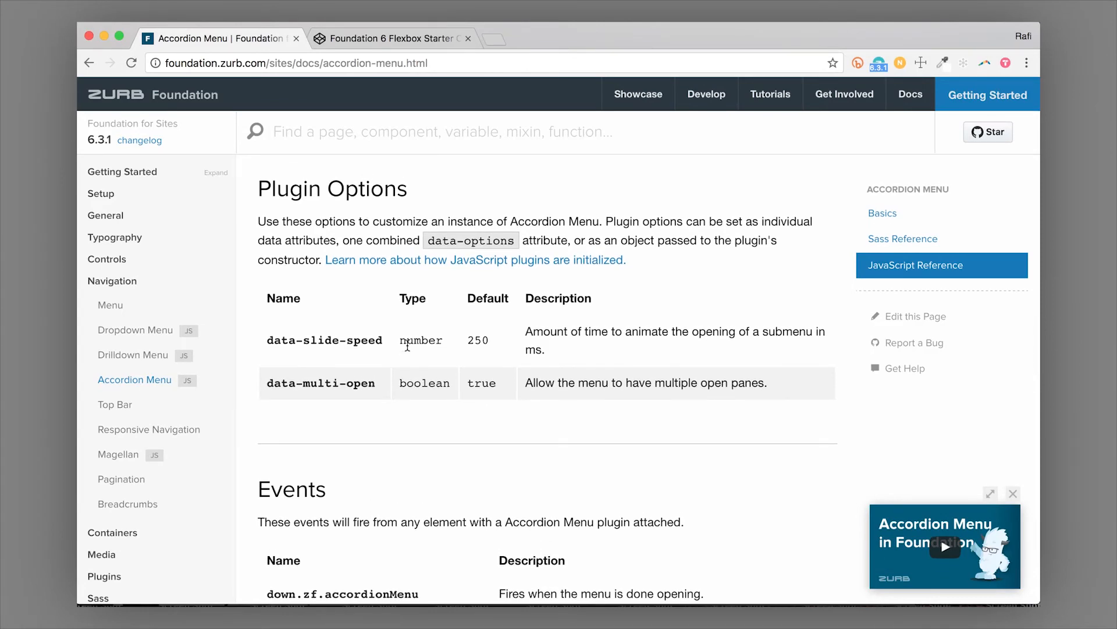
mouse_move(406, 331)
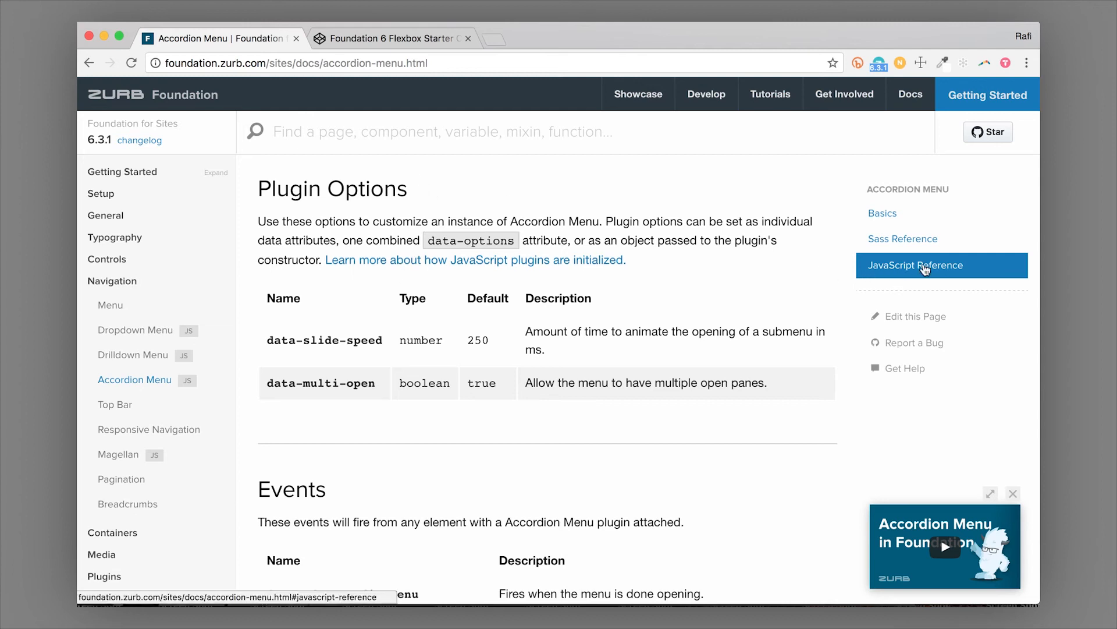
mouse_move(642, 298)
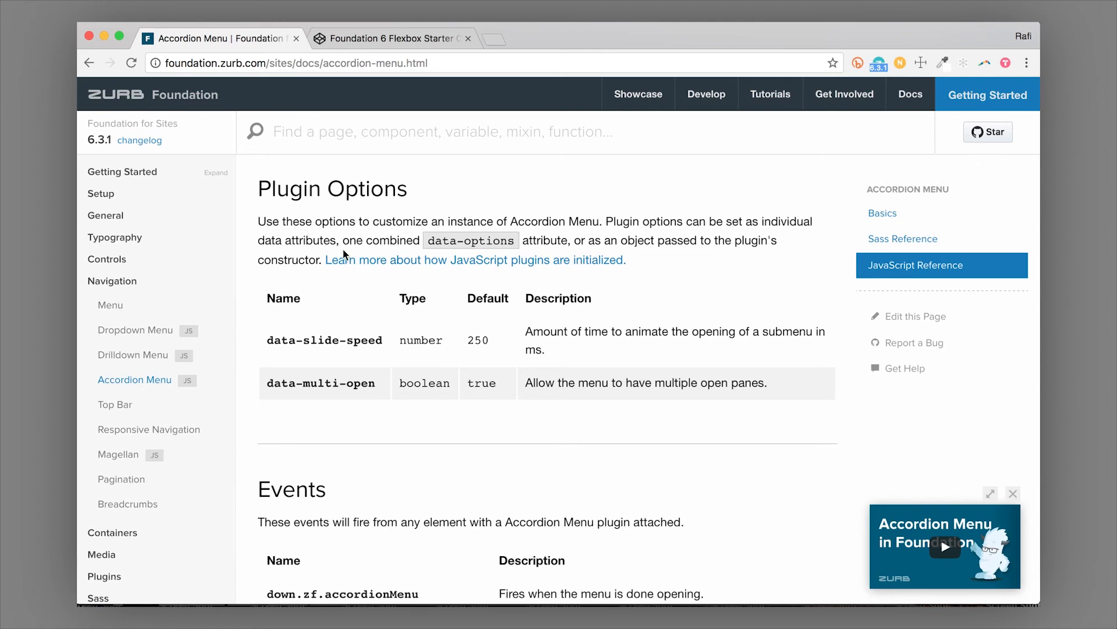
mouse_move(325, 306)
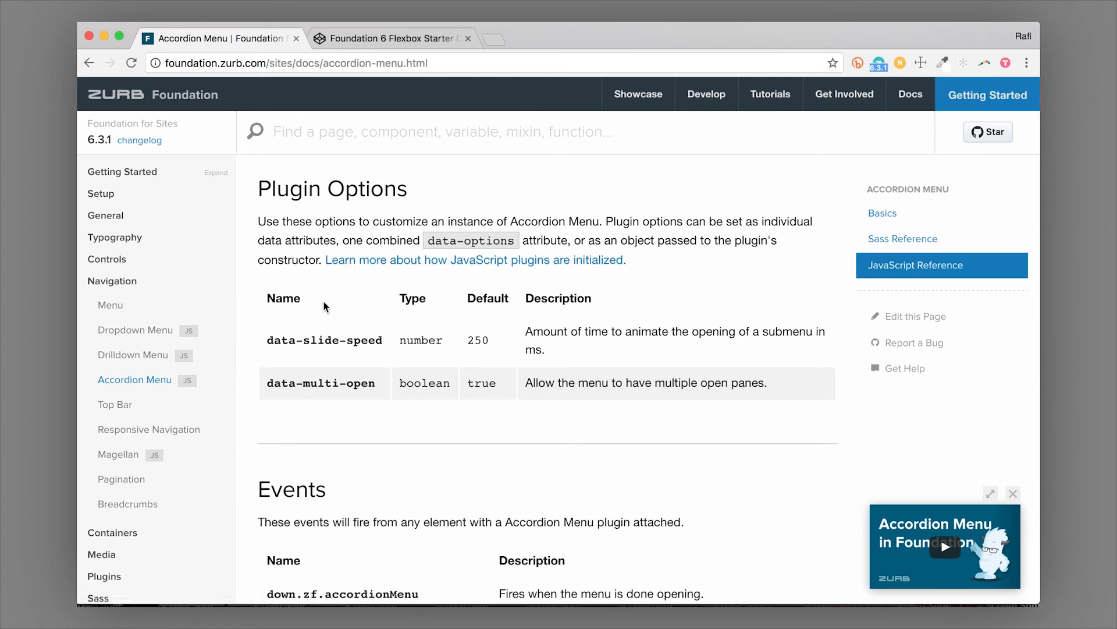
mouse_move(267, 341)
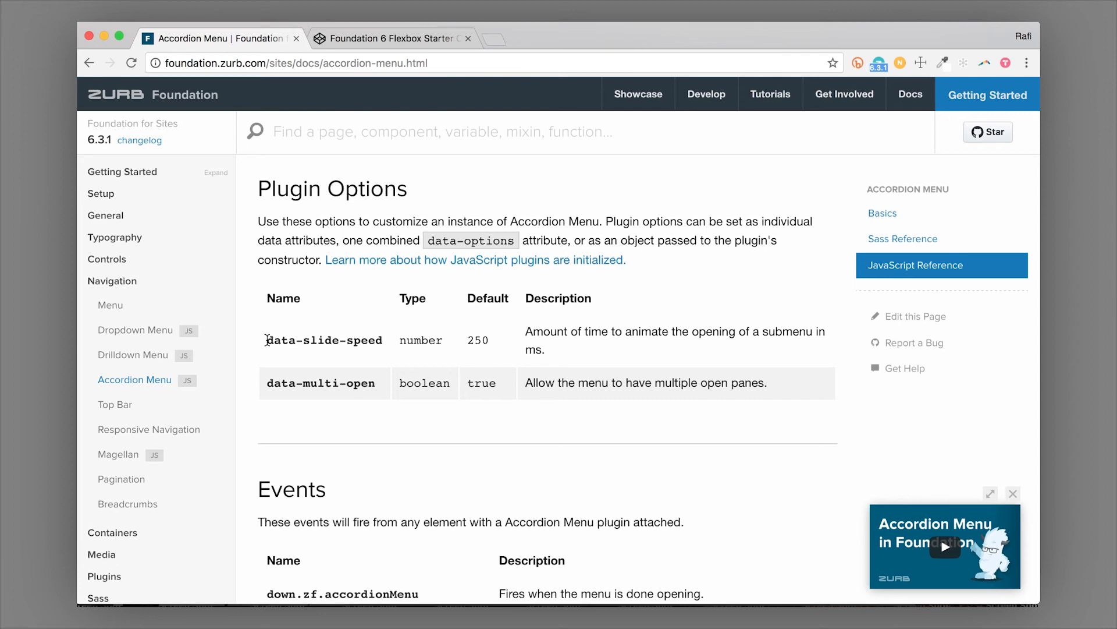
double_click(322, 338)
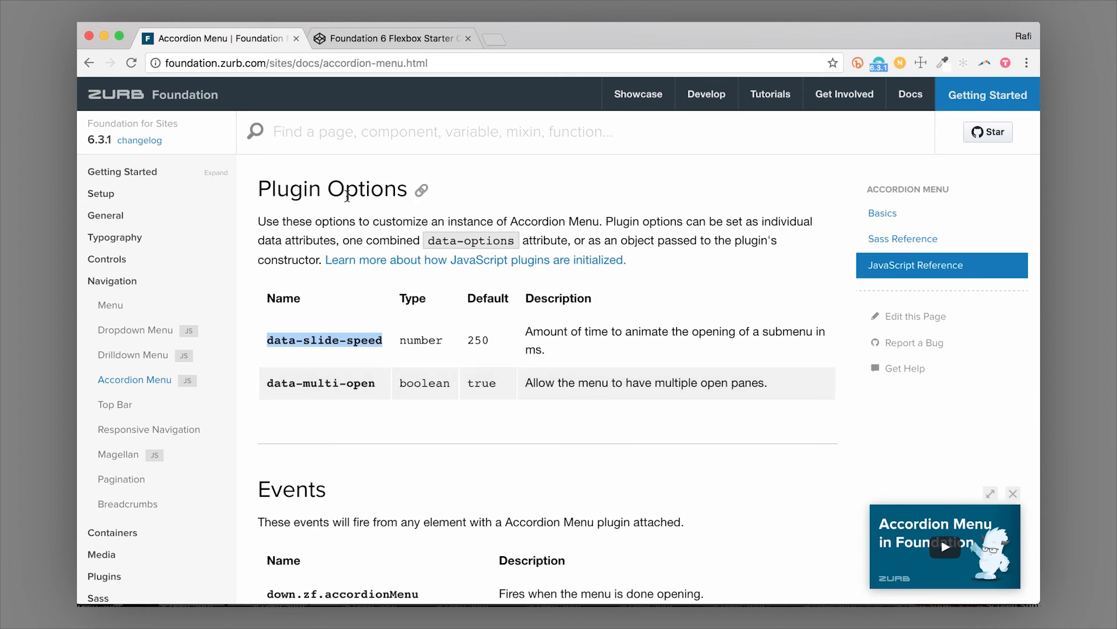
mouse_move(427, 375)
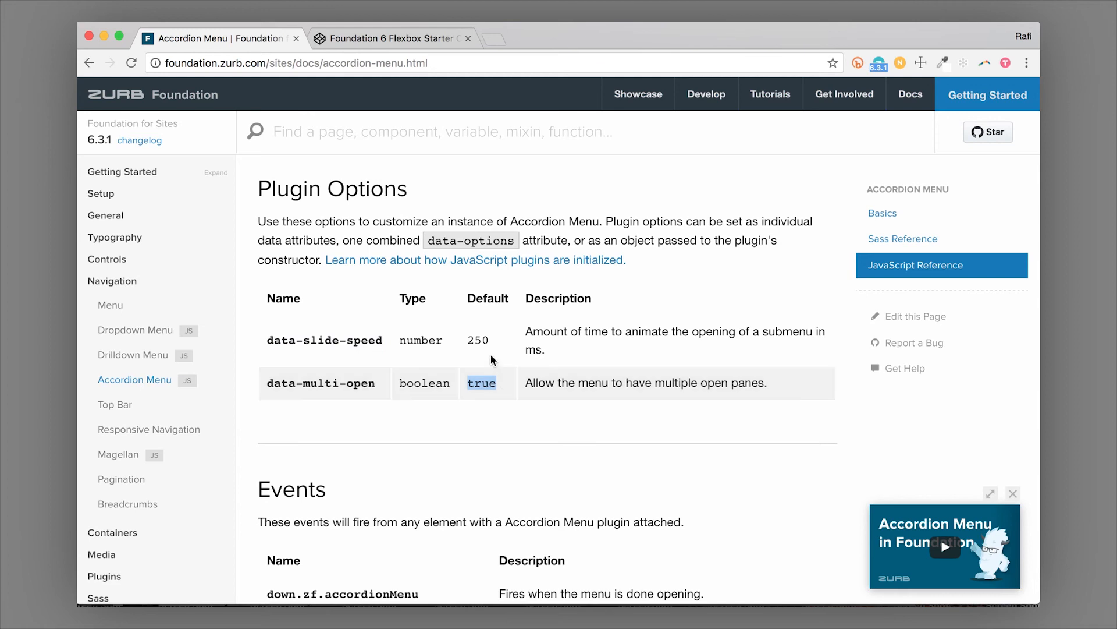
mouse_move(480, 380)
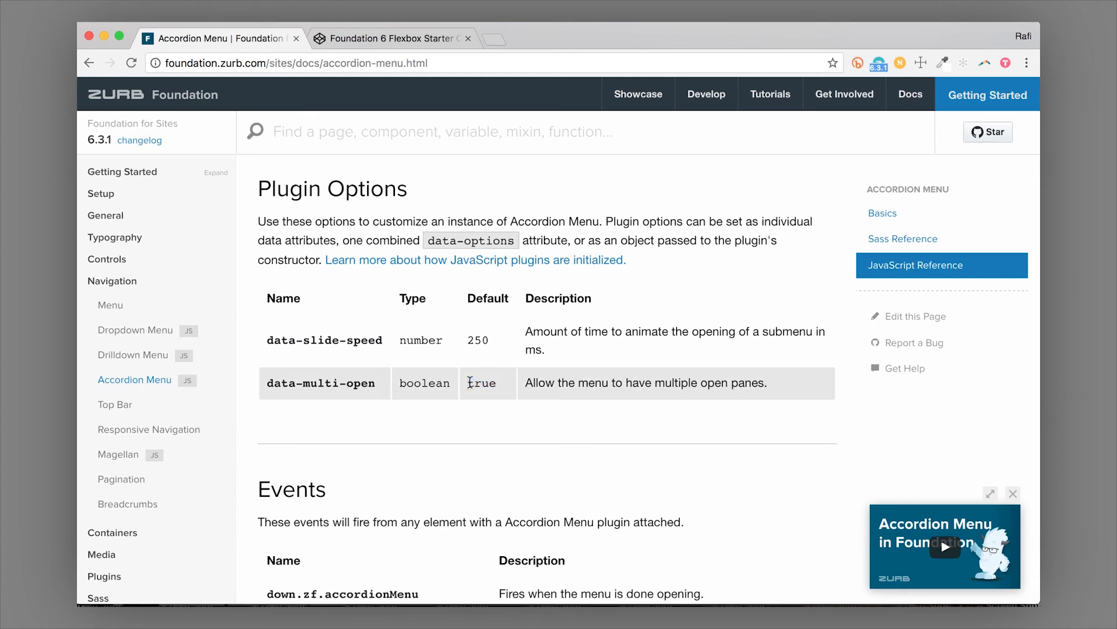
left_click(393, 37)
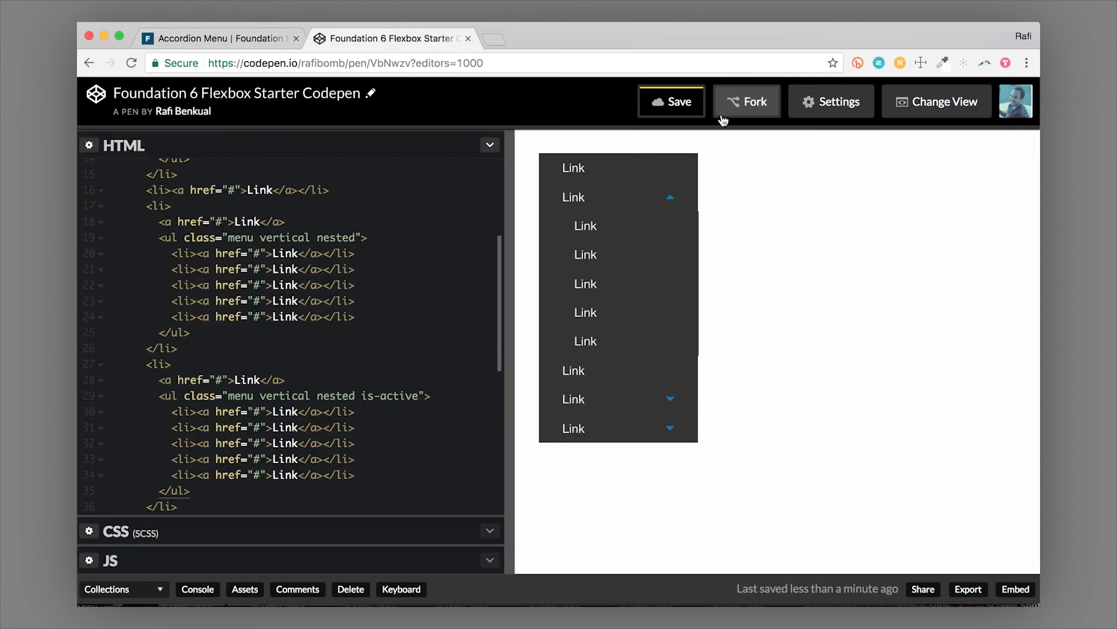
Save and reload the pen, then remove is-active so every submenu loads collapsed
left_click(670, 101)
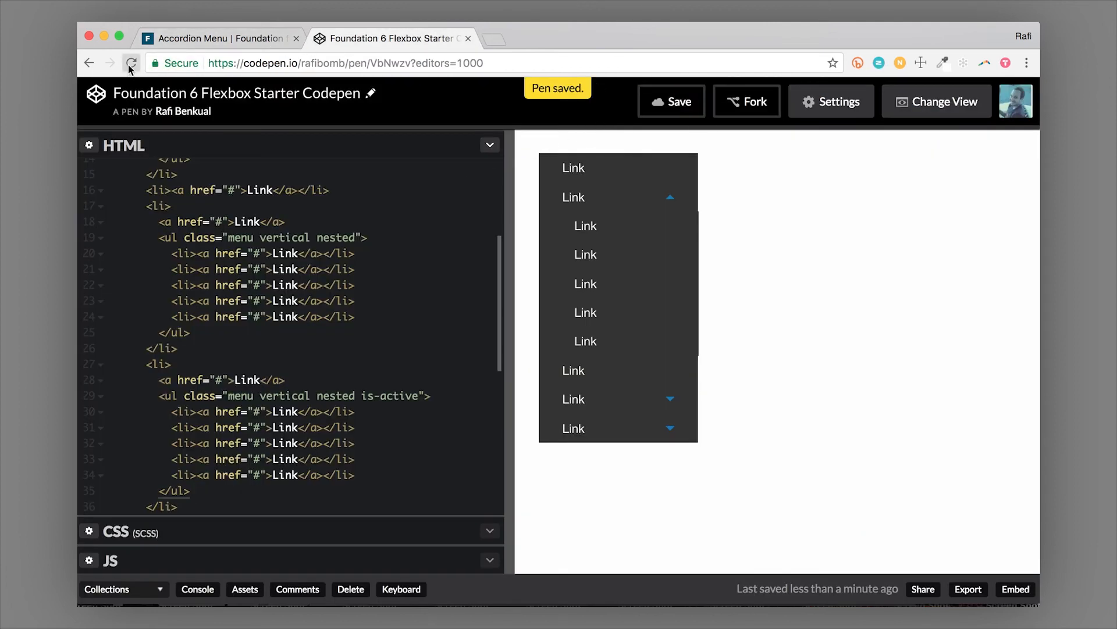
left_click(130, 63)
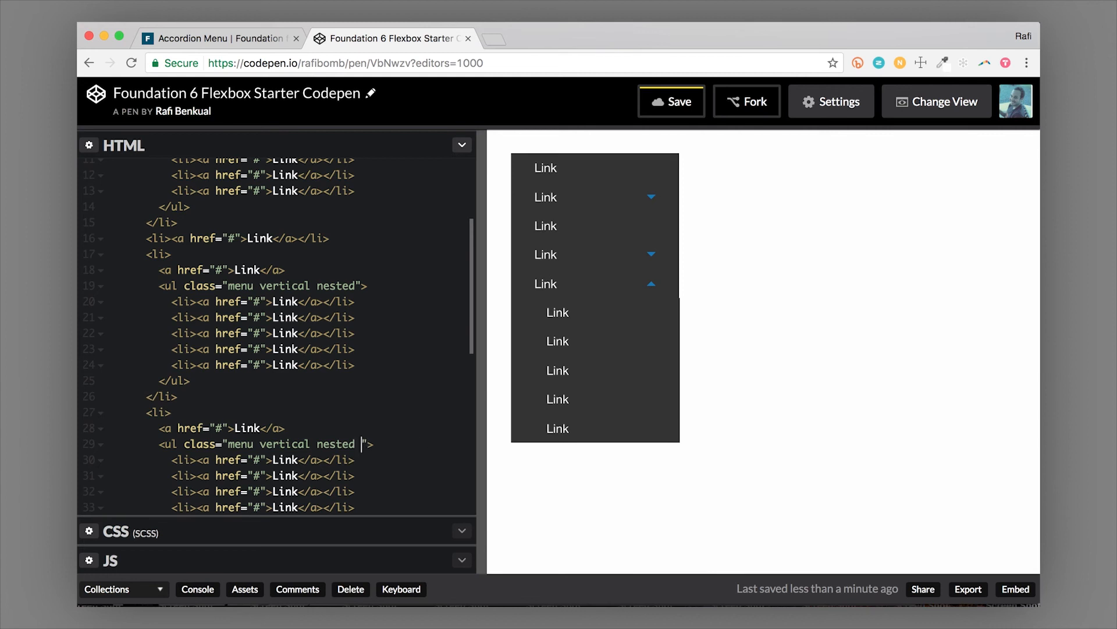
left_click(651, 284)
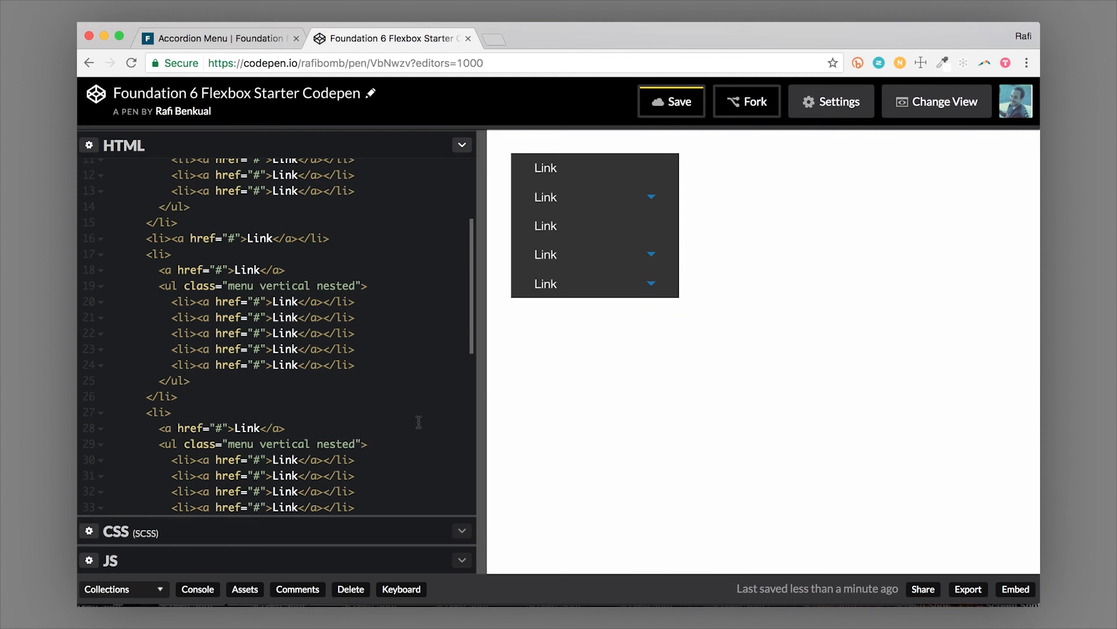
mouse_move(634, 197)
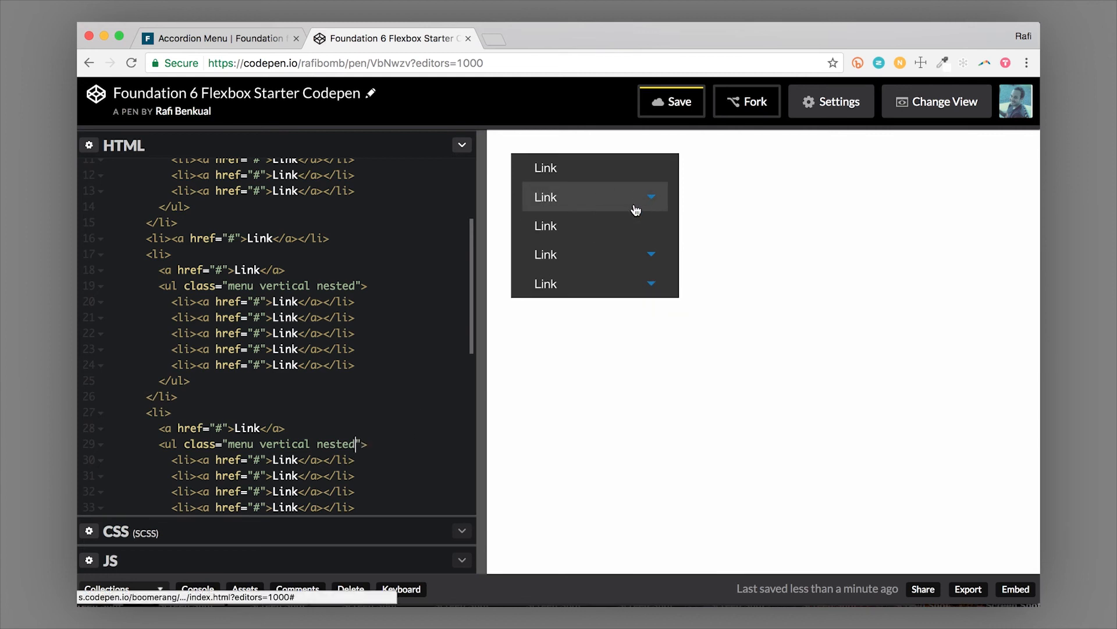
mouse_move(581, 203)
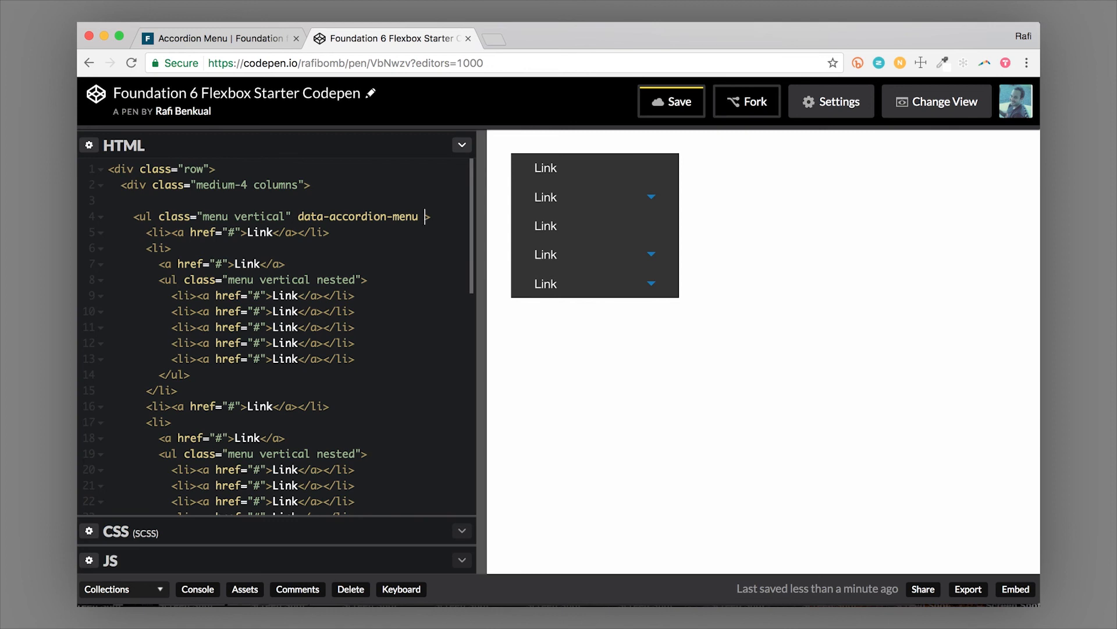
Add data-multi-open="false" to the top ul and check the preview
type("data-")
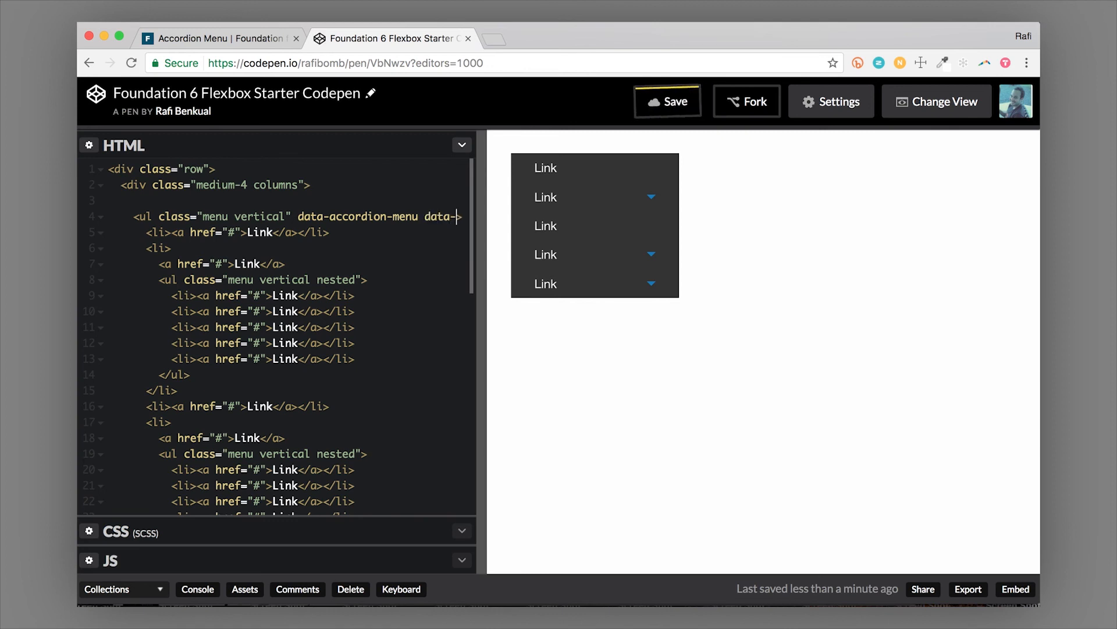
type("mult")
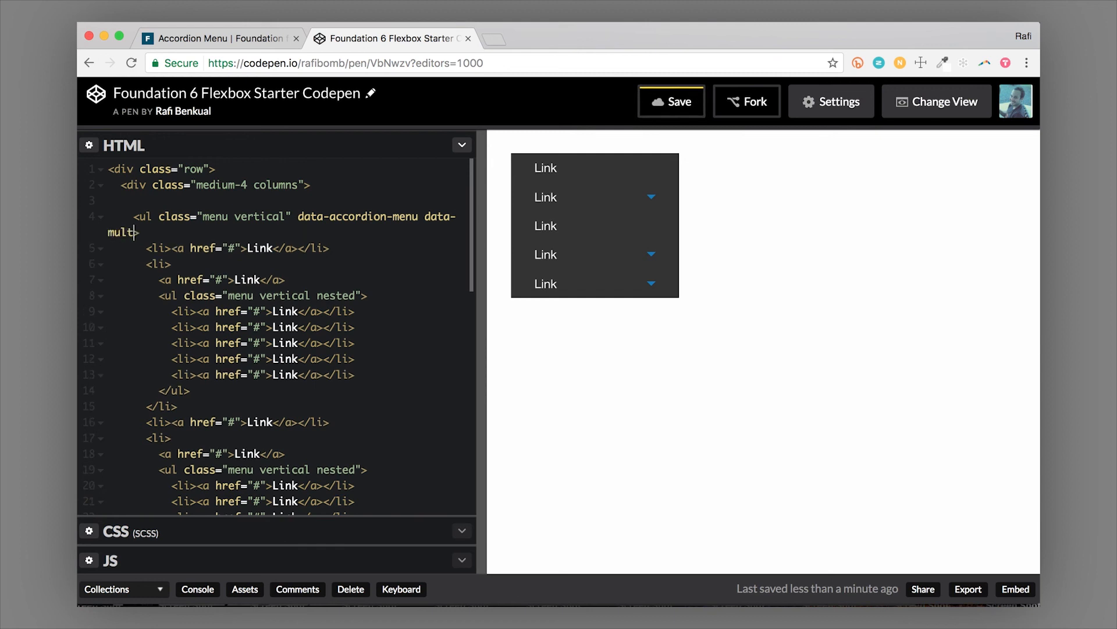
type("-open")
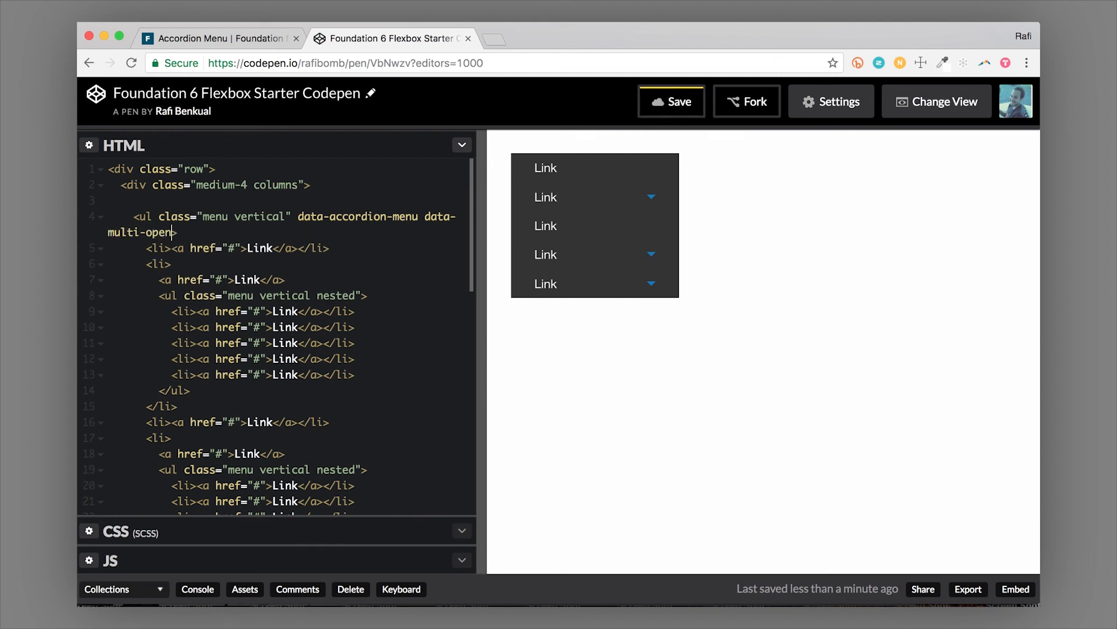
type("=\"")
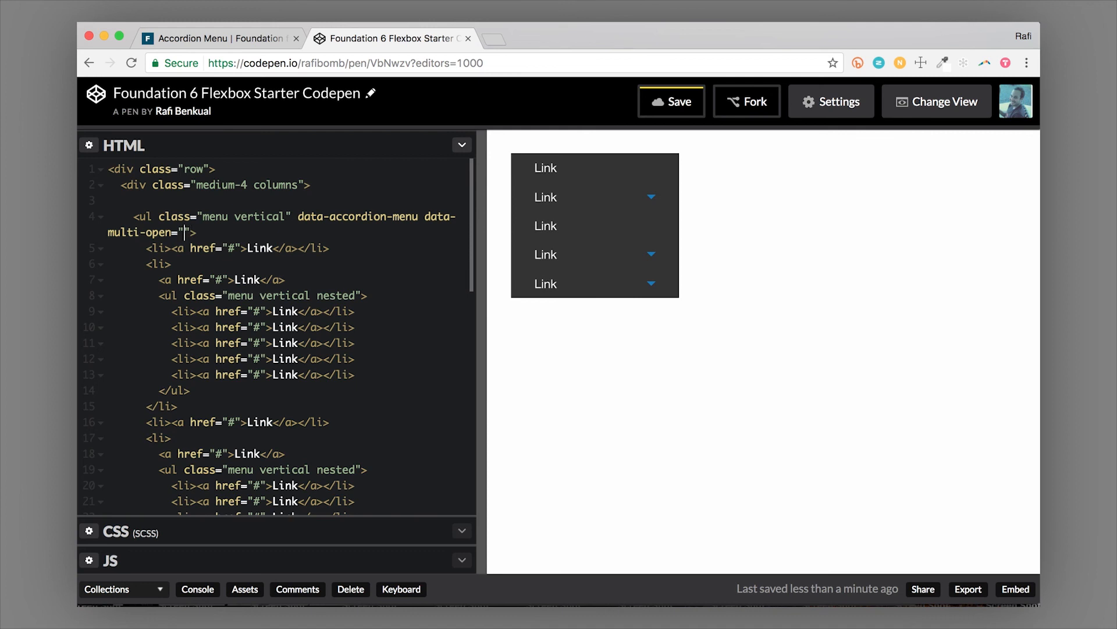
type("false")
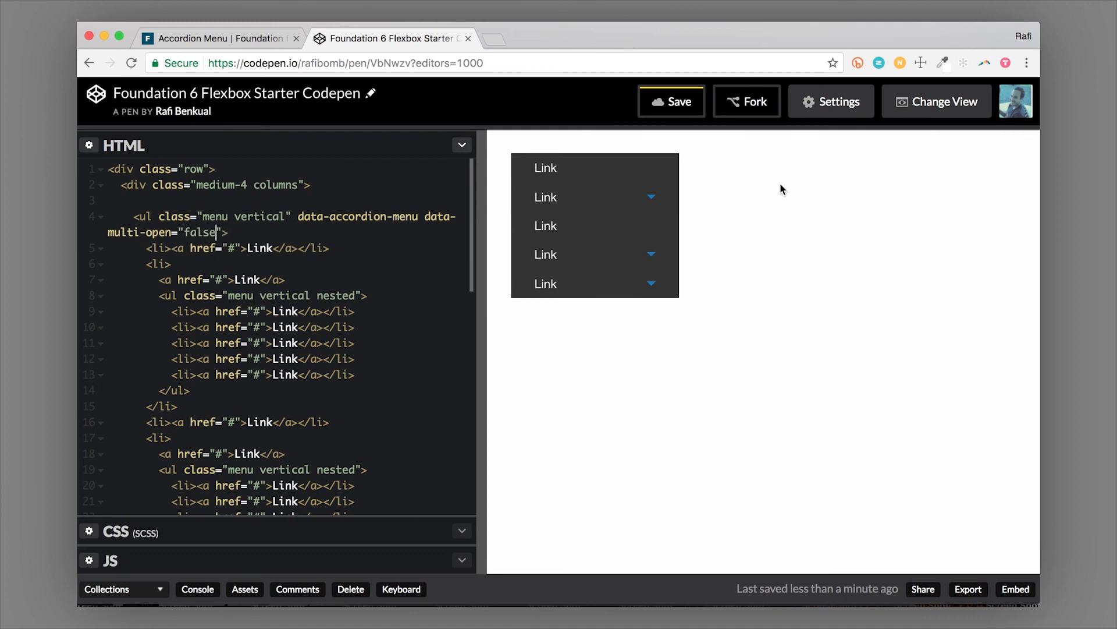
left_click(544, 197)
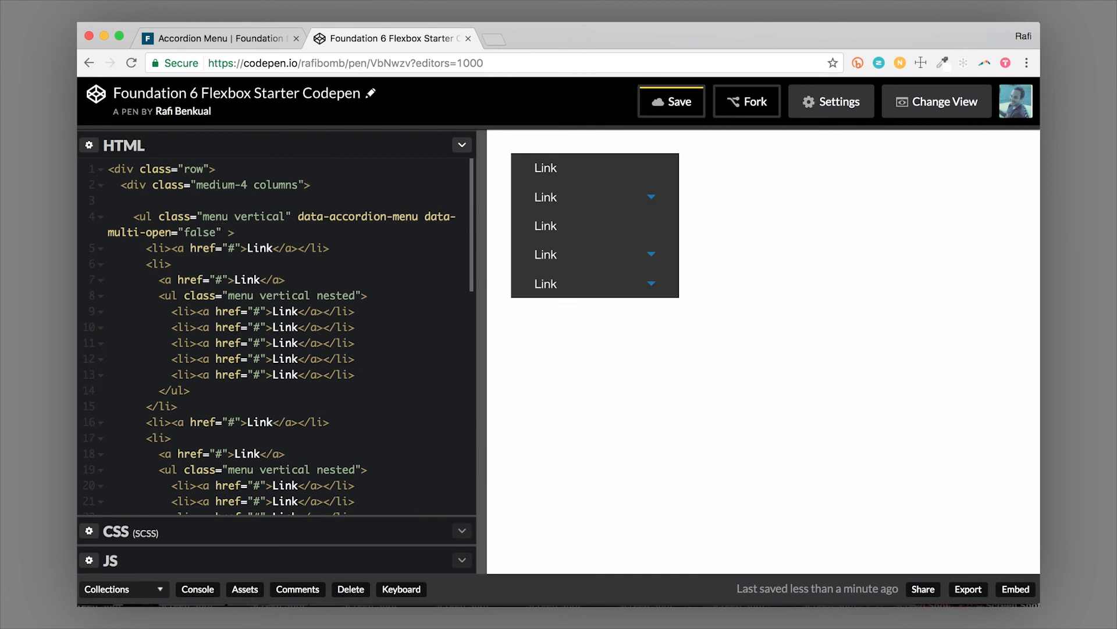
Add data-slide-speed="1000" to the accordion ul and test a submenu's slide animation
type("data-slide-speed")
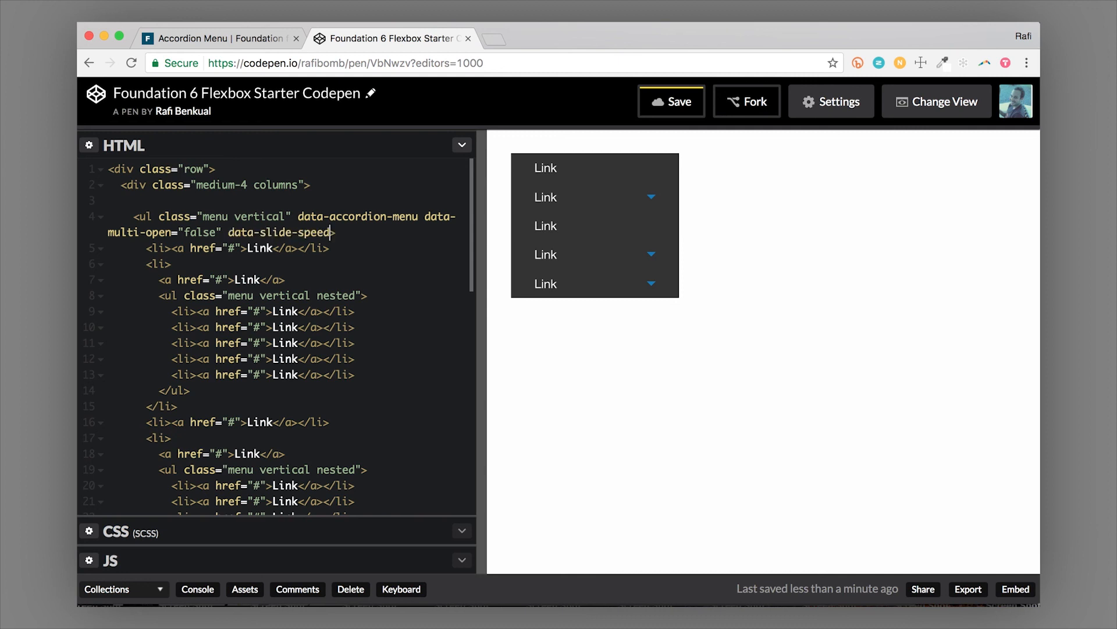
type("\"\"")
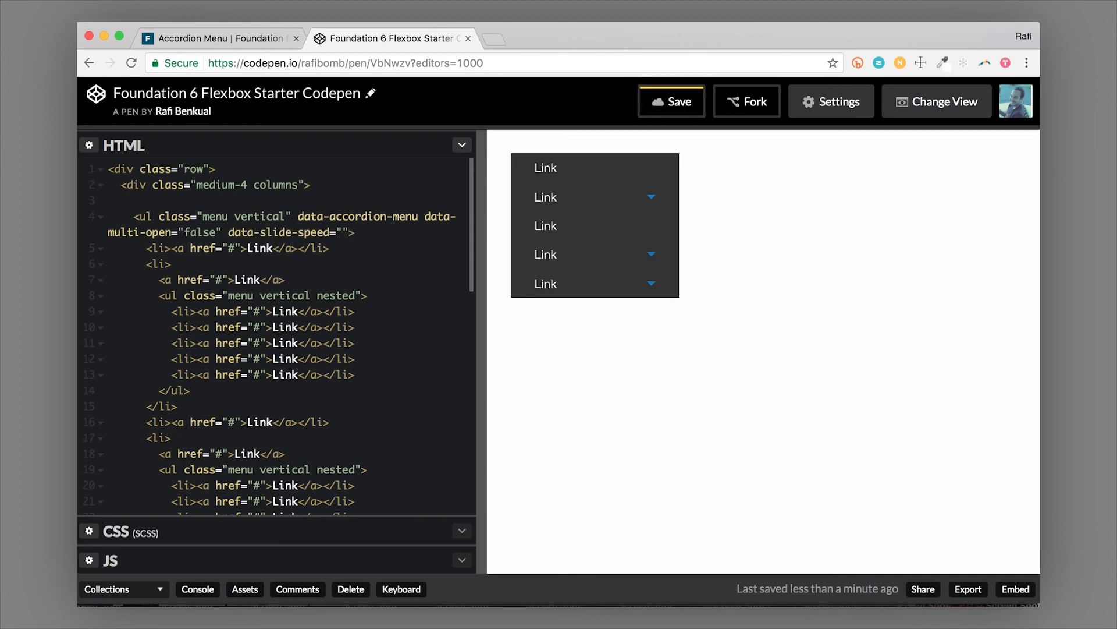
type("1")
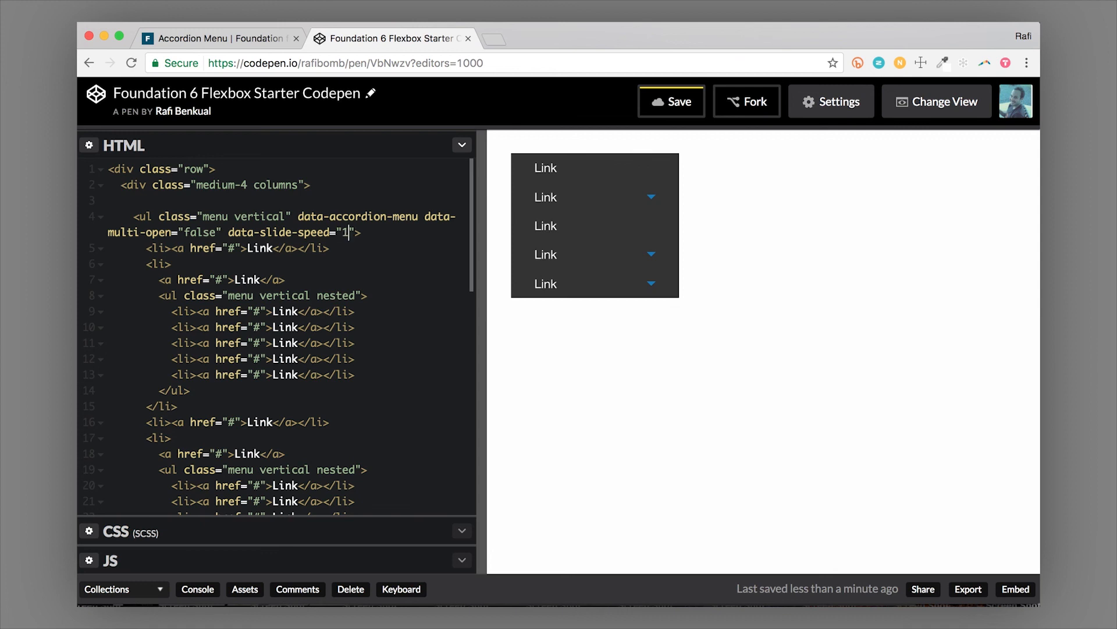
type("000")
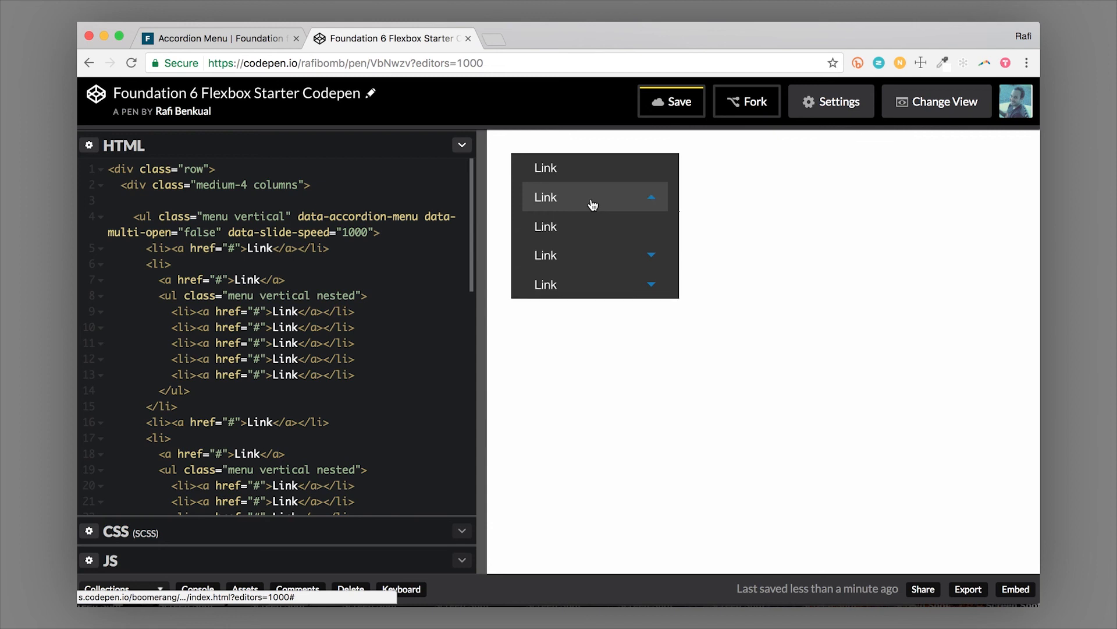
left_click(593, 197)
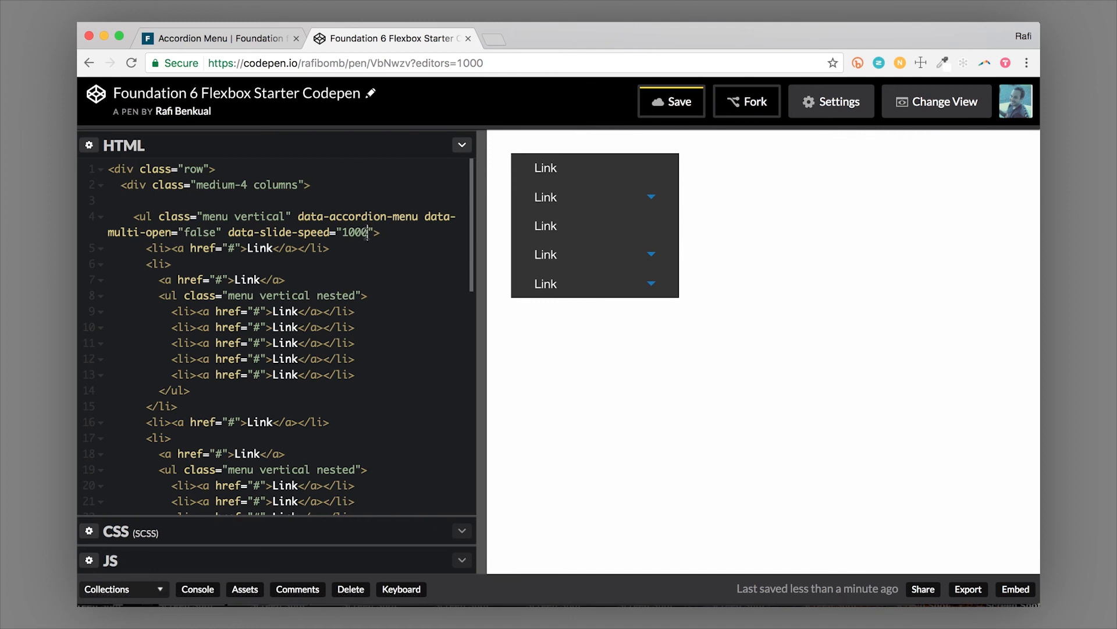
Replace the 1000 slide speed with 200 and test the submenu animation again
double_click(355, 233)
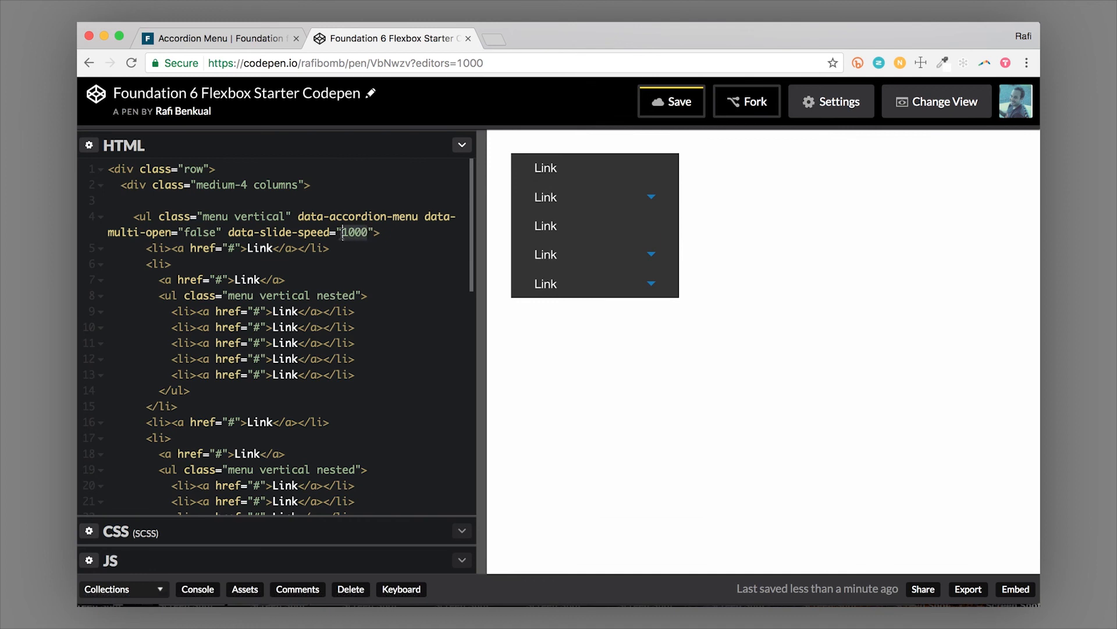
type("200")
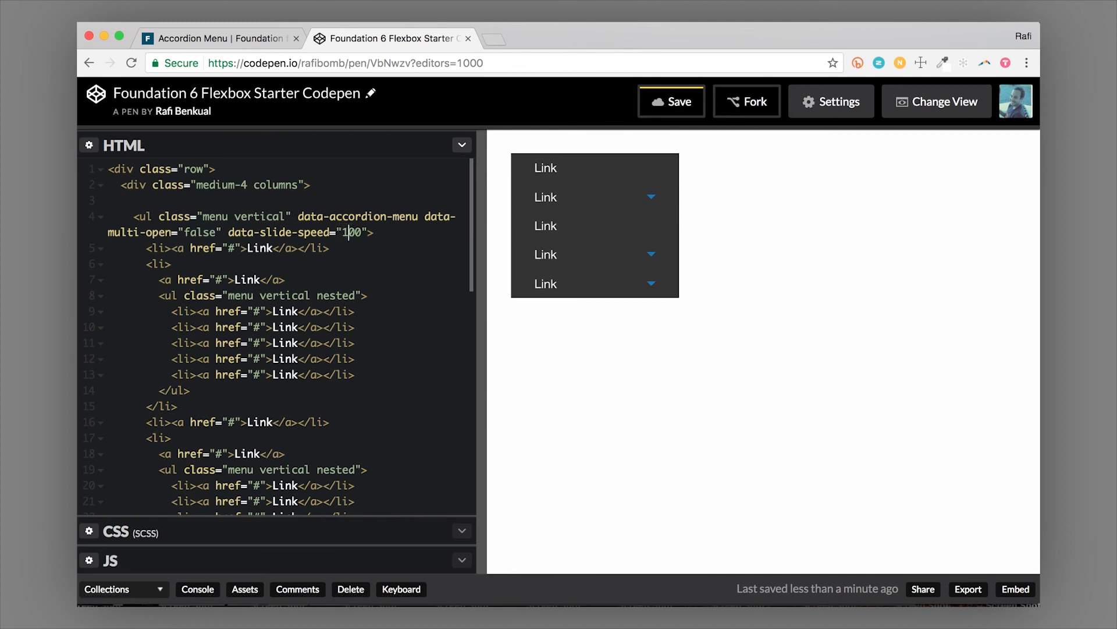
mouse_move(585, 256)
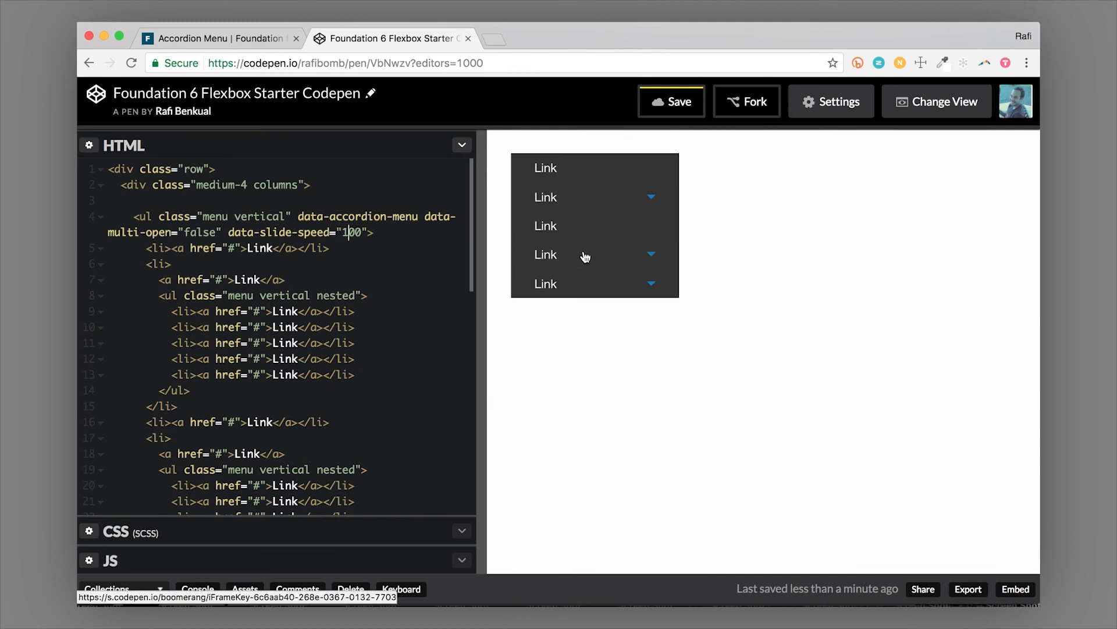
left_click(545, 255)
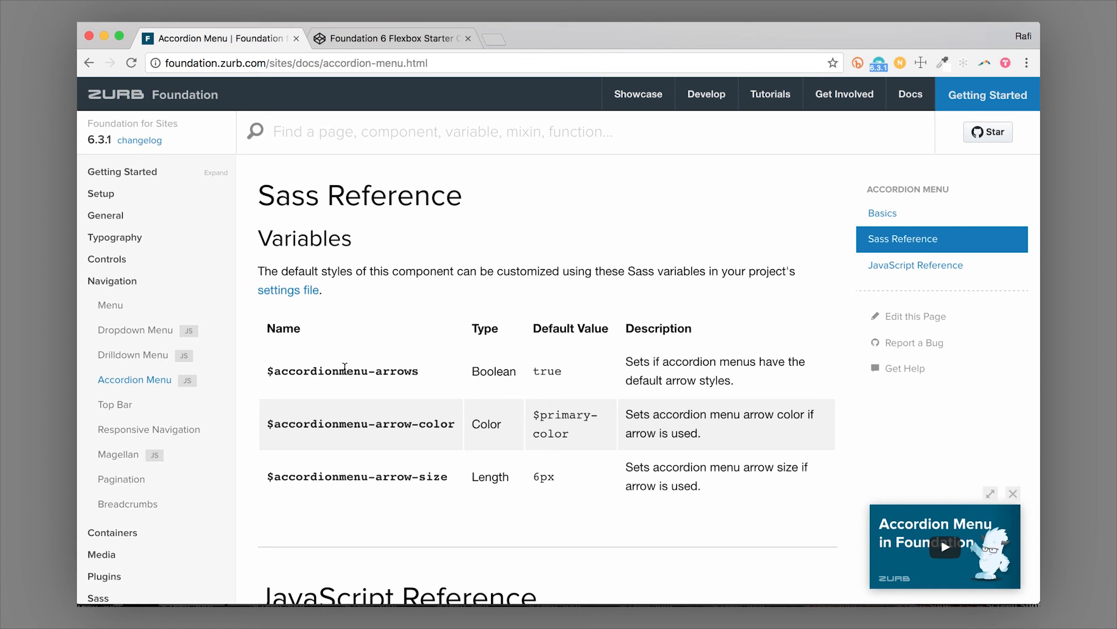
mouse_move(133, 354)
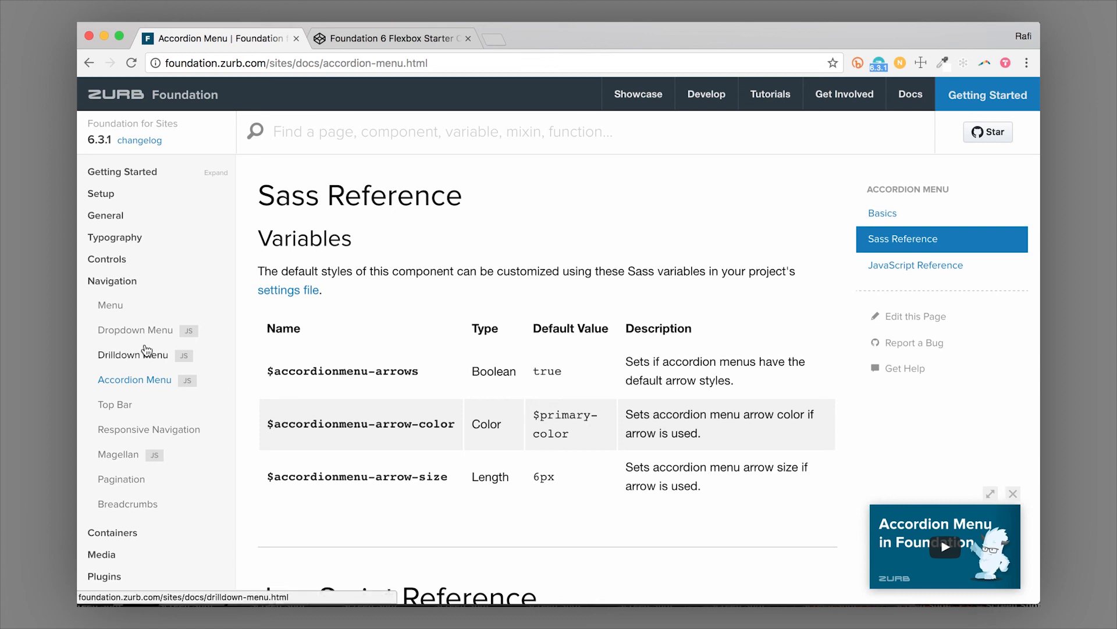
mouse_move(310, 356)
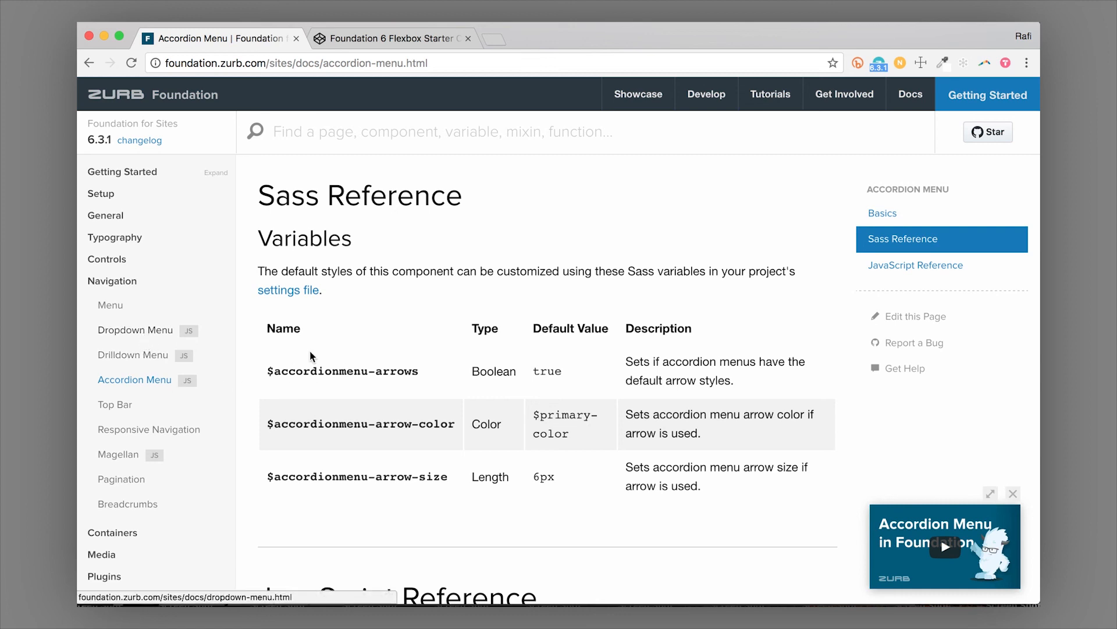